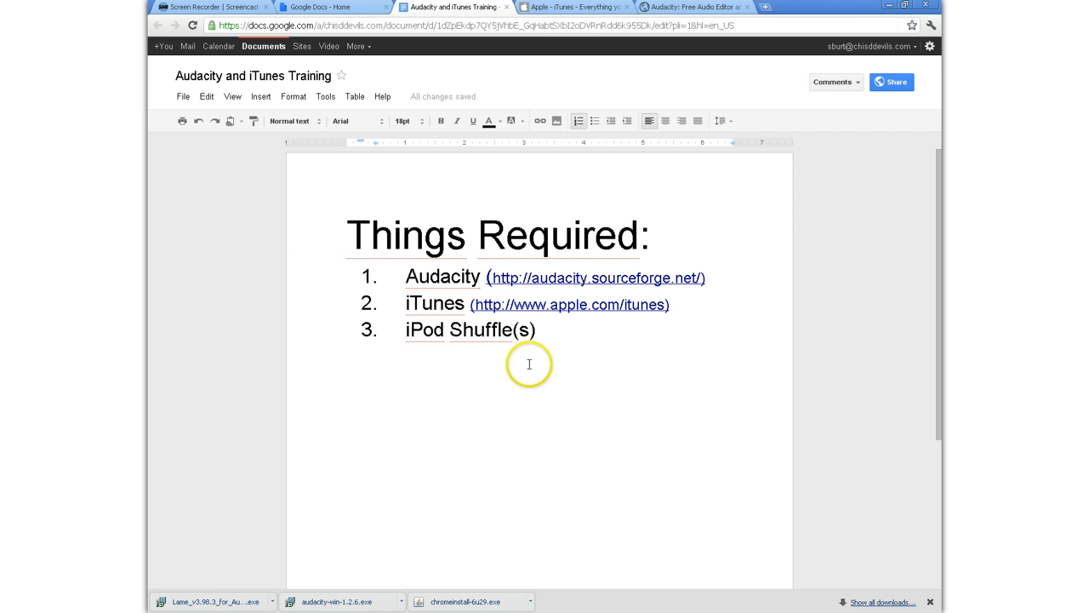
Open the audacity.sourceforge.net site from the Things Required list.
{"action": "left_click", "coordinate": [596, 277]}
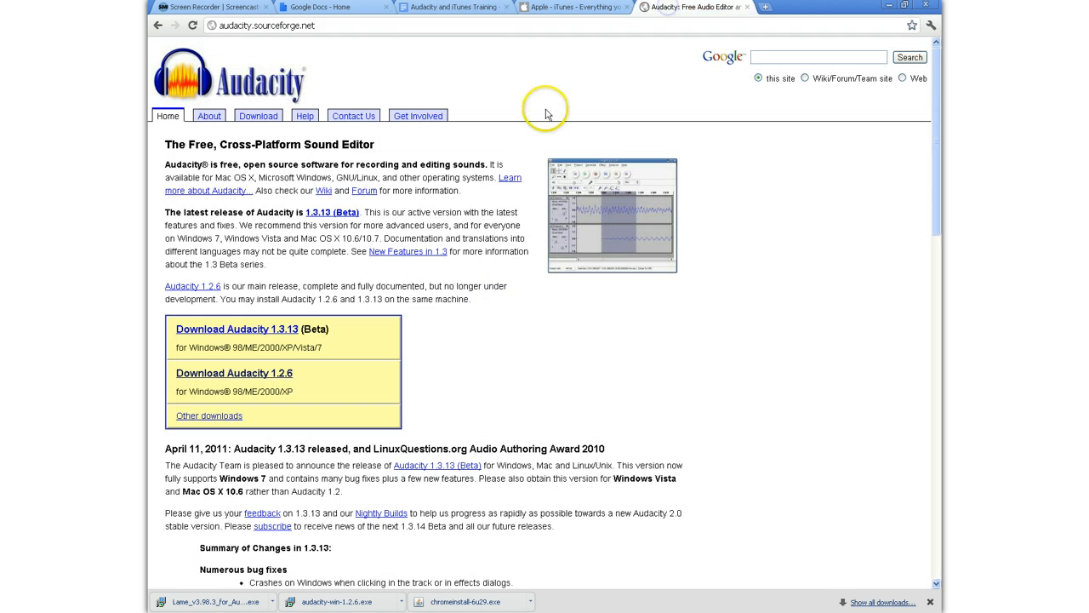
{"action": "mouse_move", "coordinate": [391, 167]}
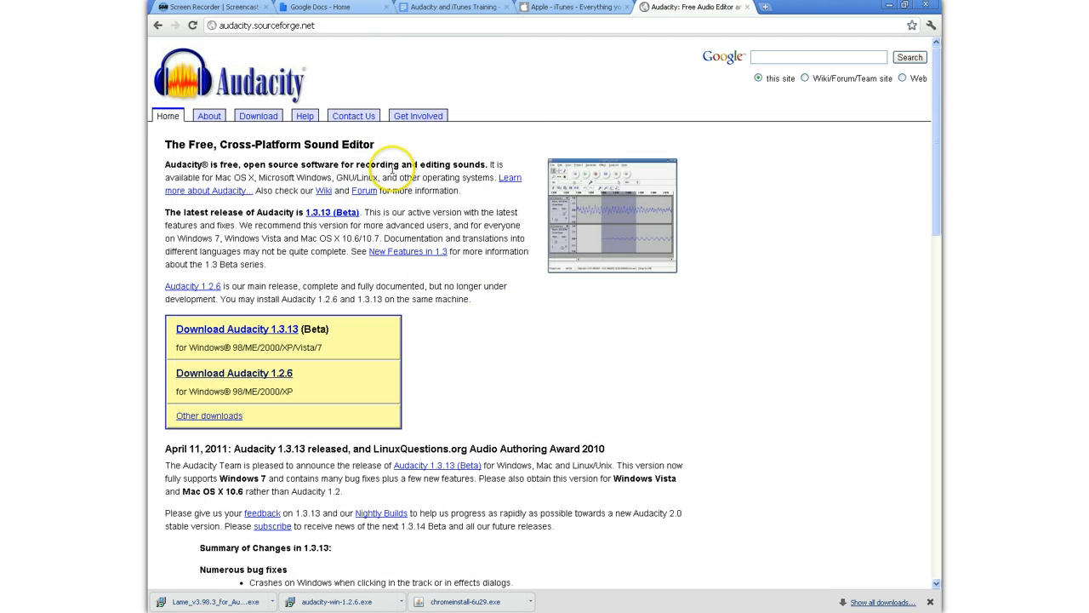
{"action": "mouse_move", "coordinate": [279, 378]}
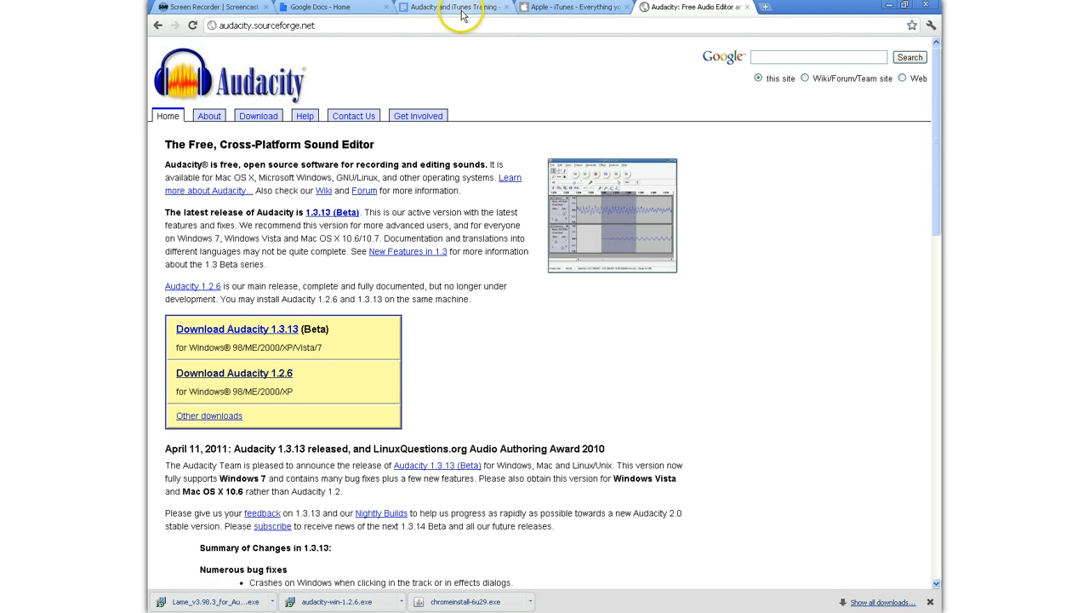
{"action": "mouse_move", "coordinate": [452, 6]}
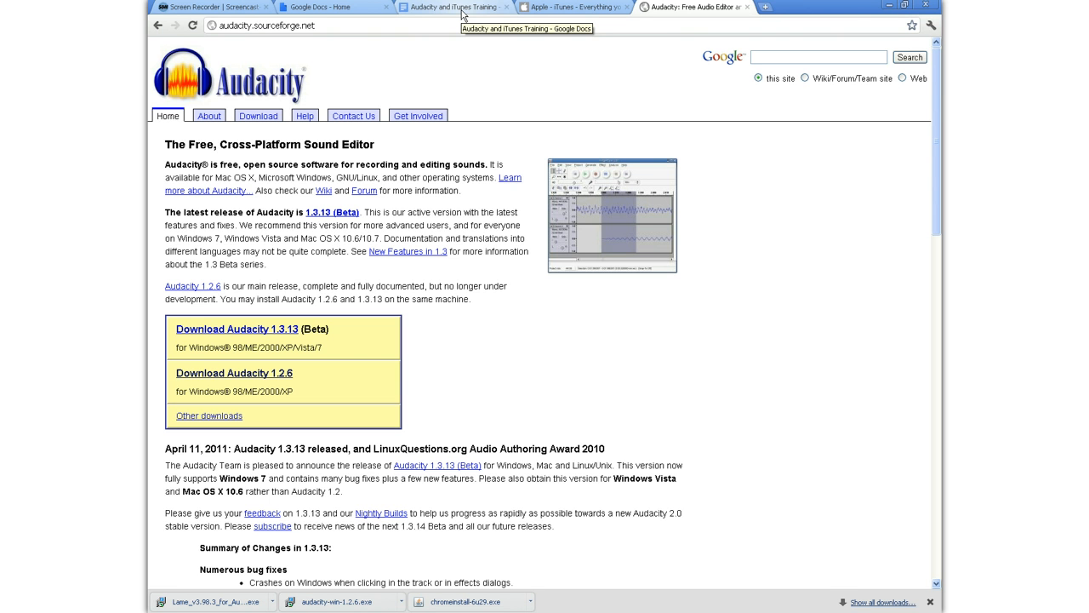
{"action": "mouse_move", "coordinate": [463, 10]}
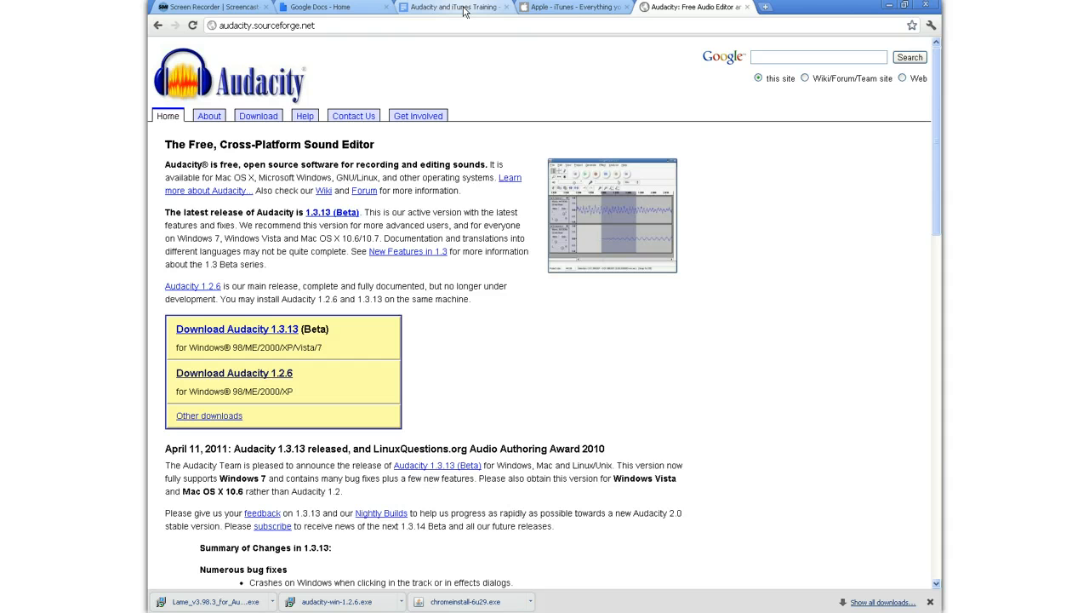
From the checklist's apple.com/itunes link, reach the Free Download page for iTunes 10.5.
{"action": "left_click", "coordinate": [453, 7]}
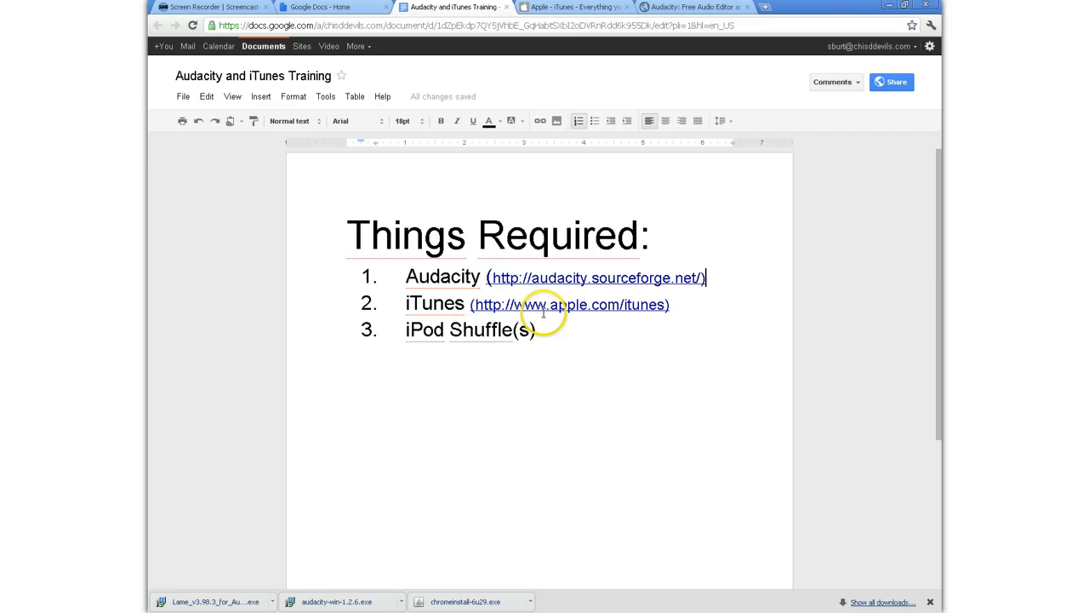
{"action": "mouse_move", "coordinate": [541, 303]}
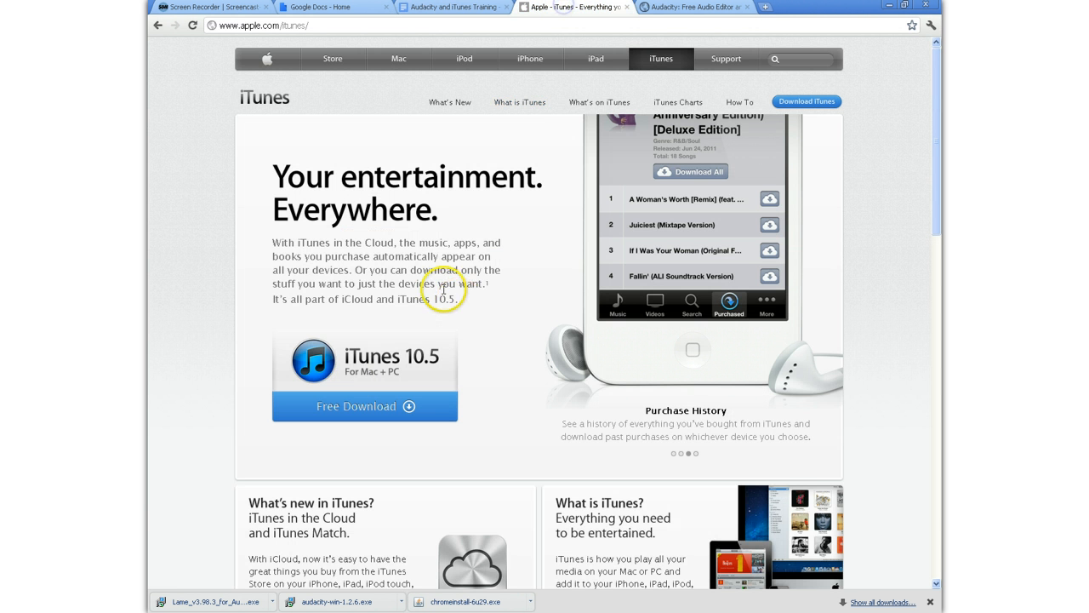
{"action": "mouse_move", "coordinate": [393, 414]}
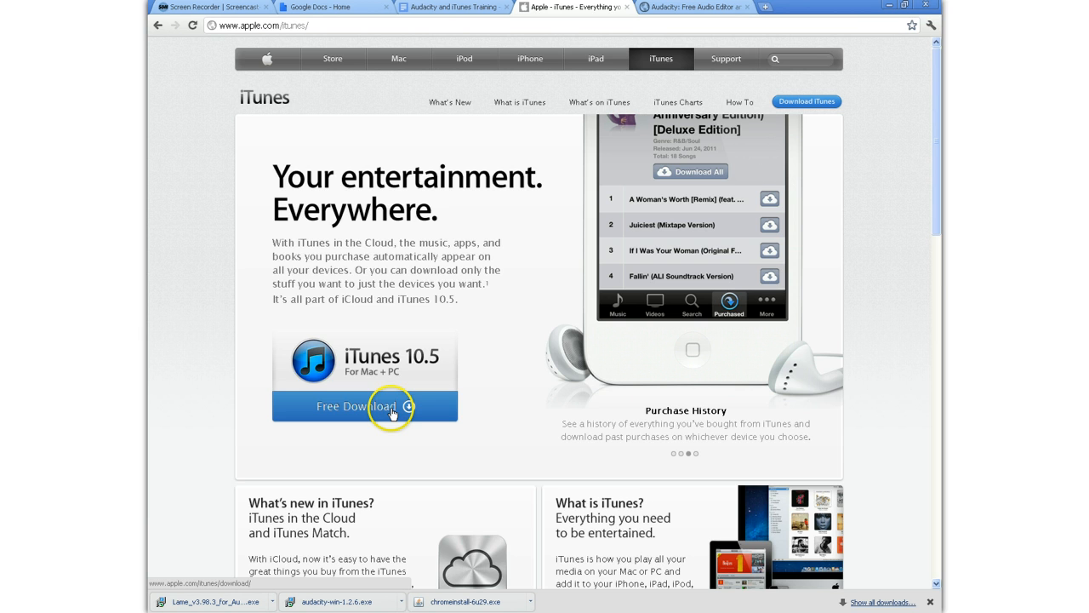
{"action": "left_click", "coordinate": [364, 405]}
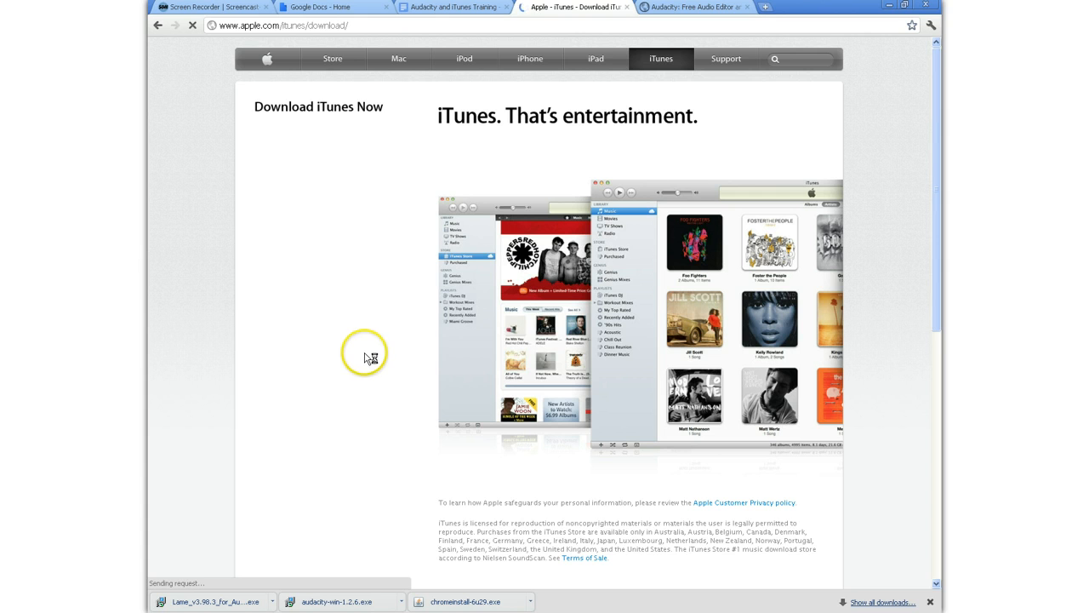
{"action": "mouse_move", "coordinate": [348, 279]}
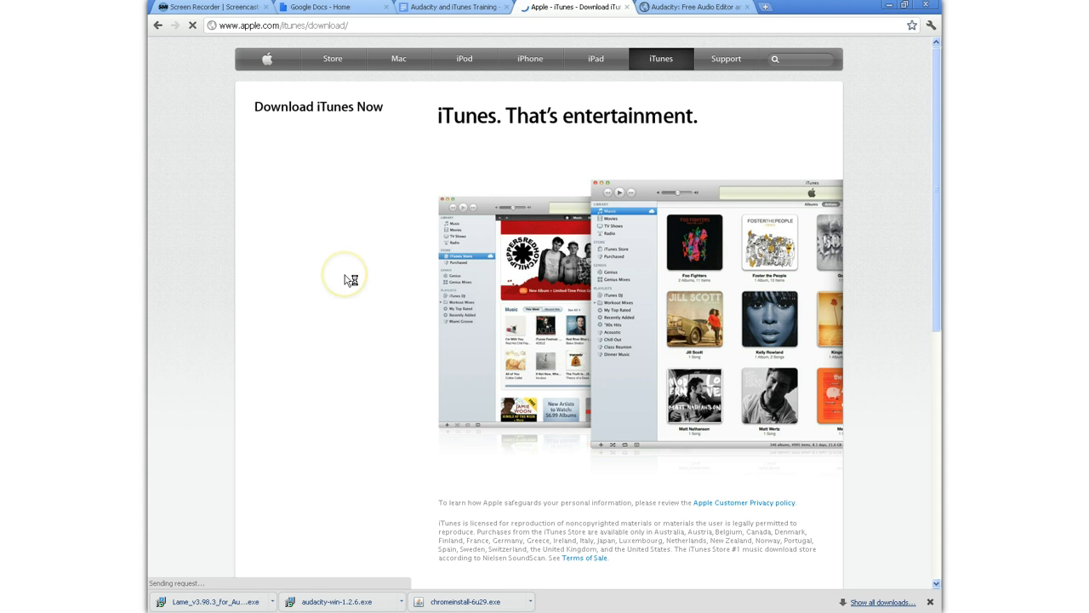
{"action": "mouse_move", "coordinate": [361, 337]}
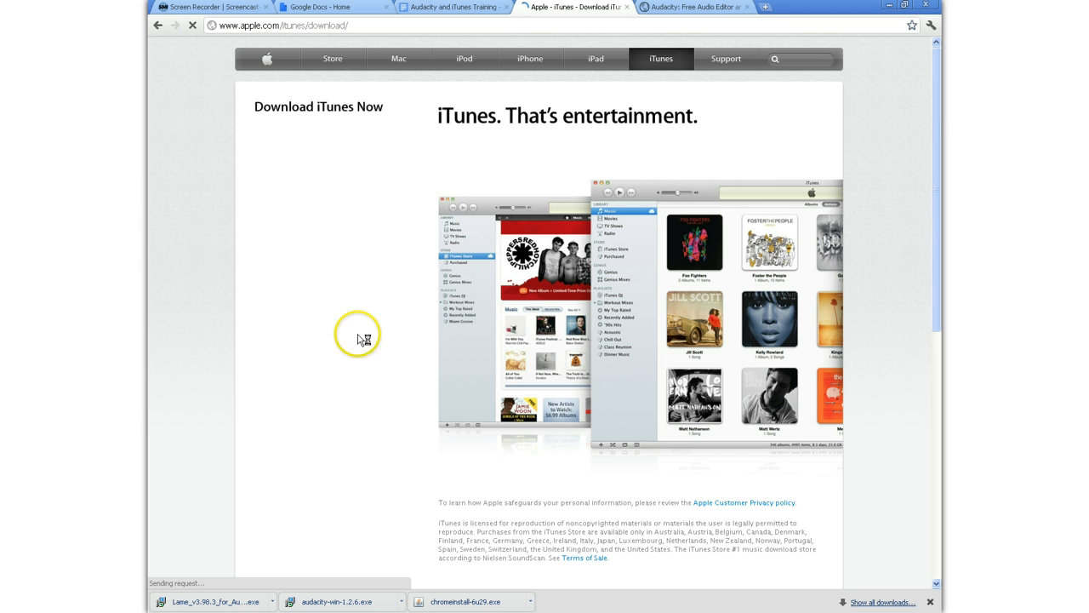
{"action": "mouse_move", "coordinate": [451, 344]}
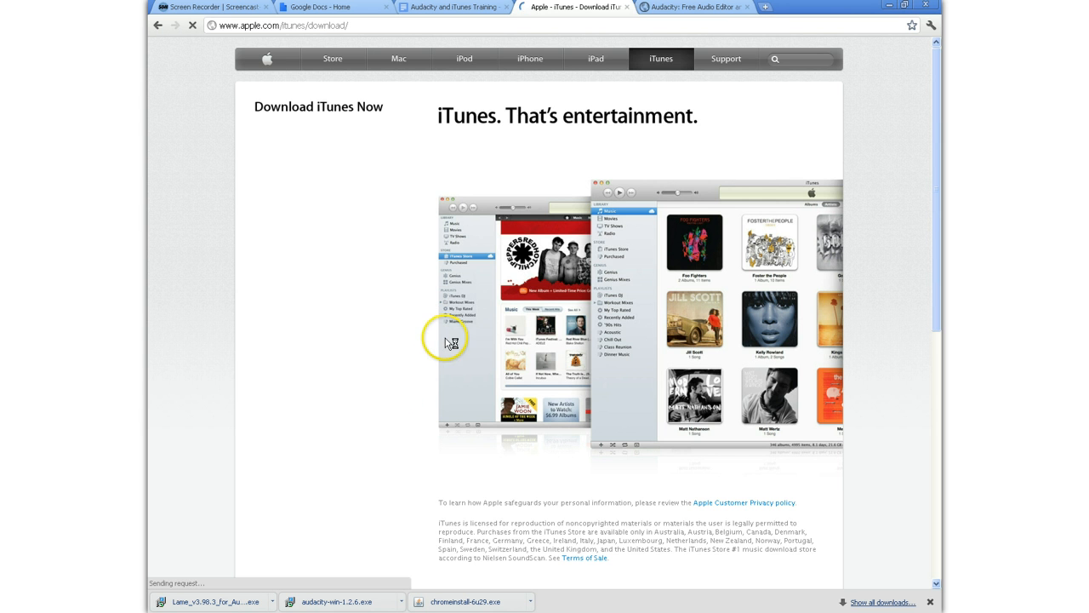
{"action": "mouse_move", "coordinate": [389, 340]}
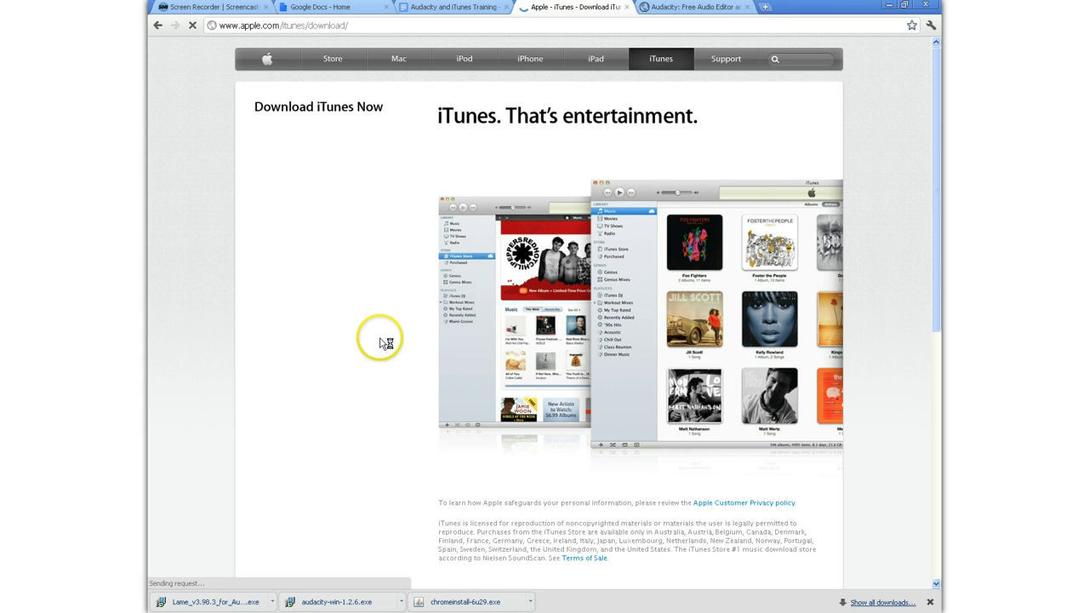
{"action": "mouse_move", "coordinate": [395, 330]}
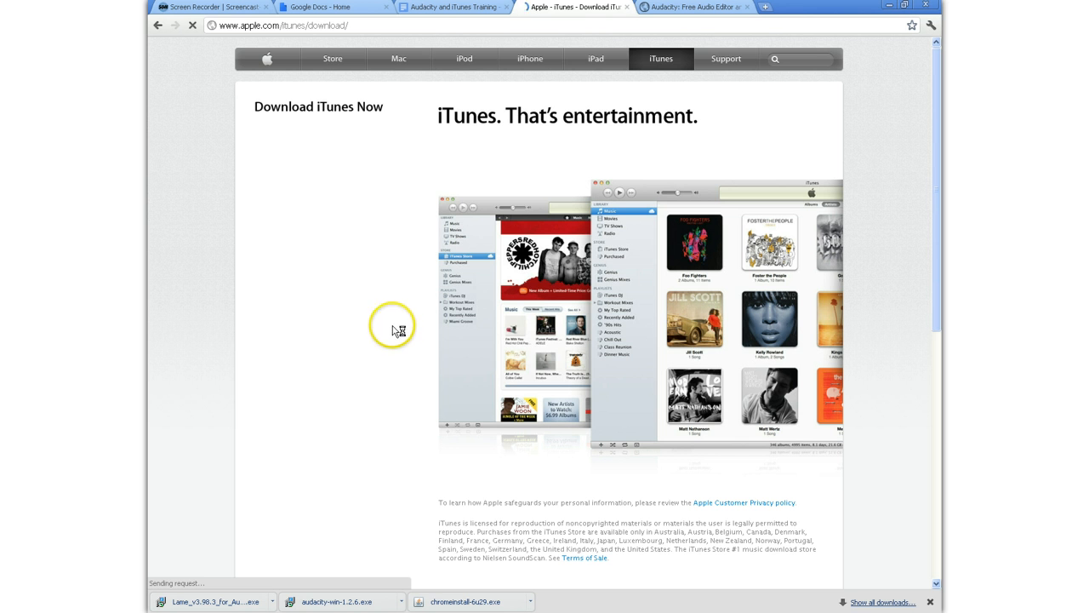
{"action": "mouse_move", "coordinate": [468, 14]}
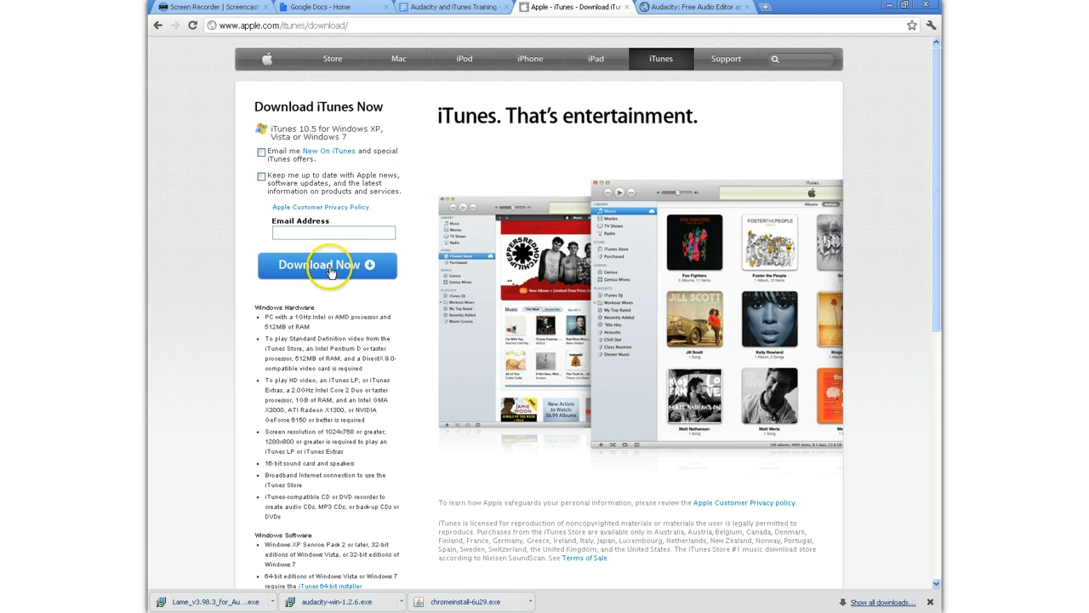
{"action": "mouse_move", "coordinate": [466, 7]}
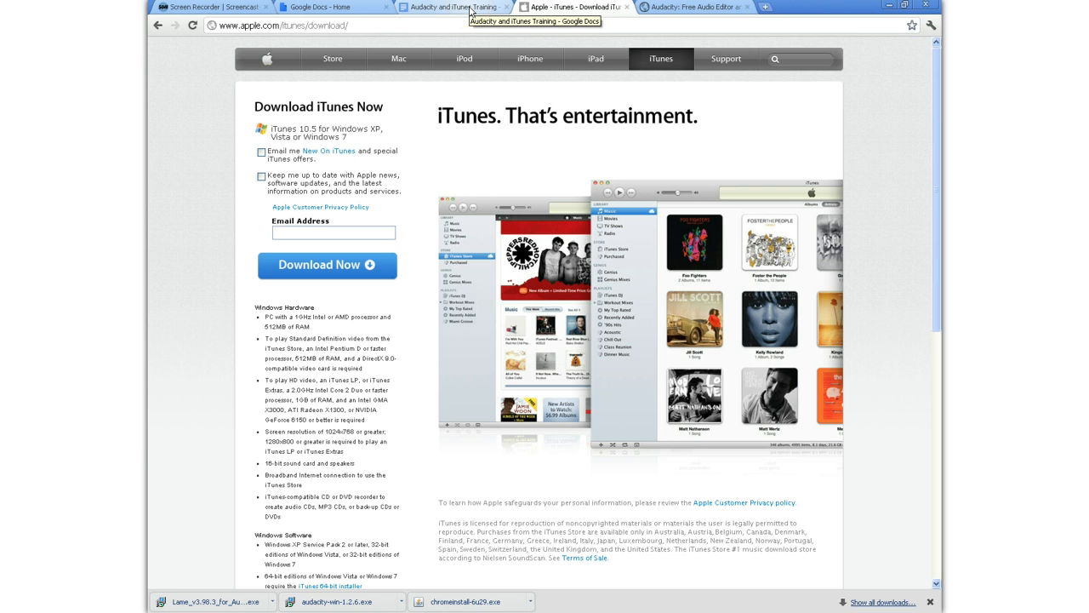
{"action": "left_click", "coordinate": [451, 7]}
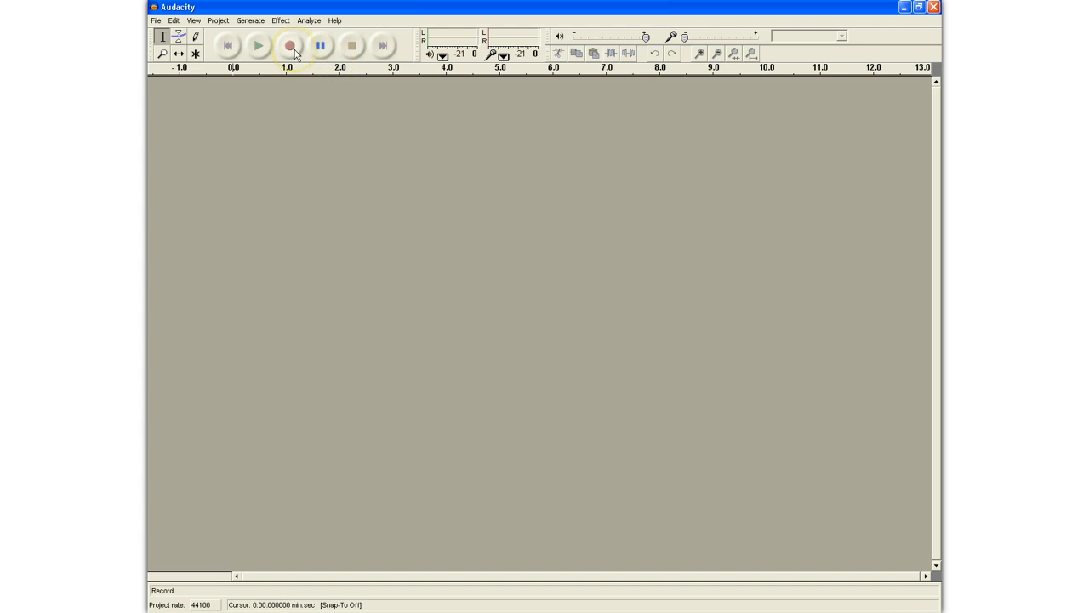
Record about nine seconds of spoken narration into a new mono track, then stop.
{"action": "left_click", "coordinate": [320, 44]}
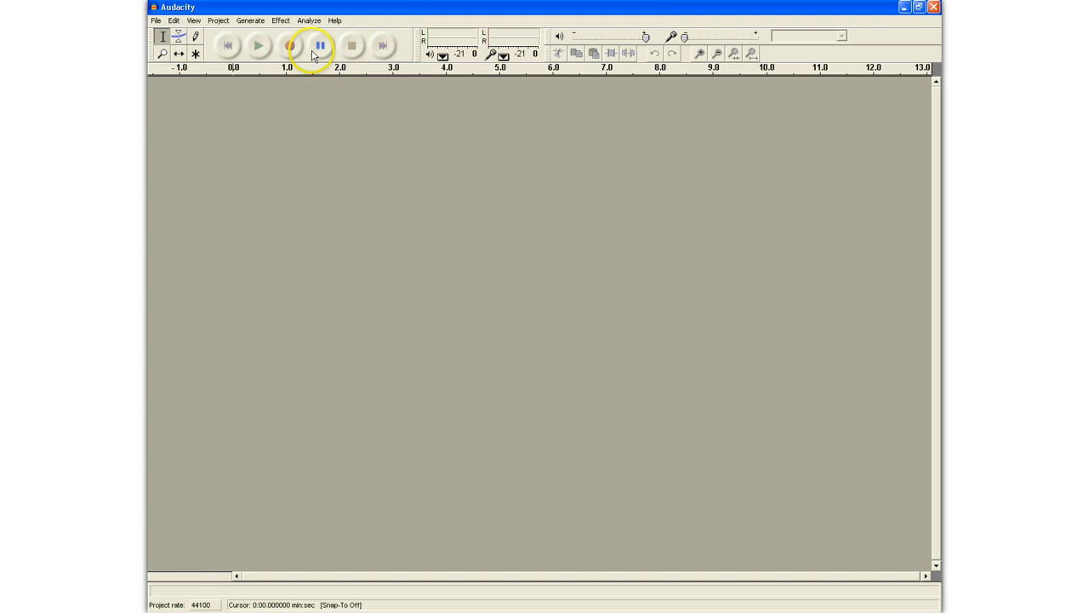
{"action": "mouse_move", "coordinate": [289, 46]}
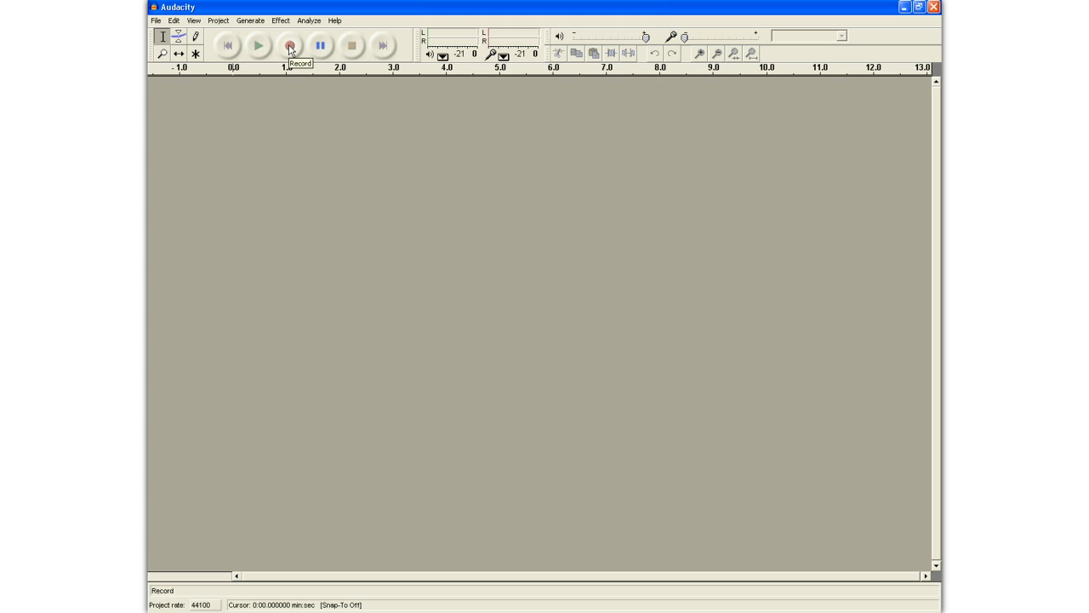
{"action": "left_click", "coordinate": [289, 45]}
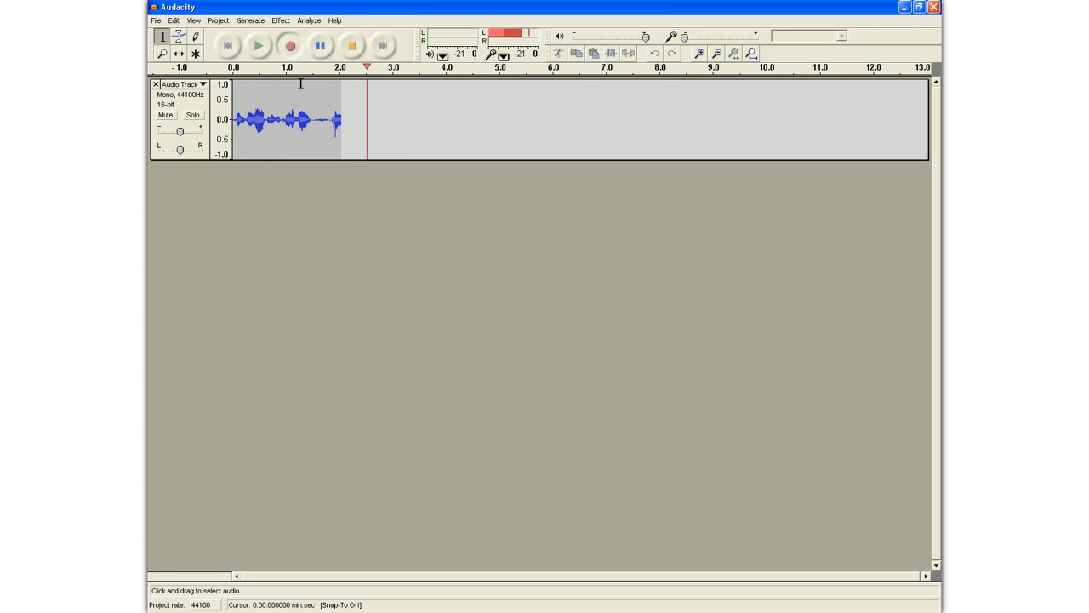
{"action": "left_click", "coordinate": [290, 44]}
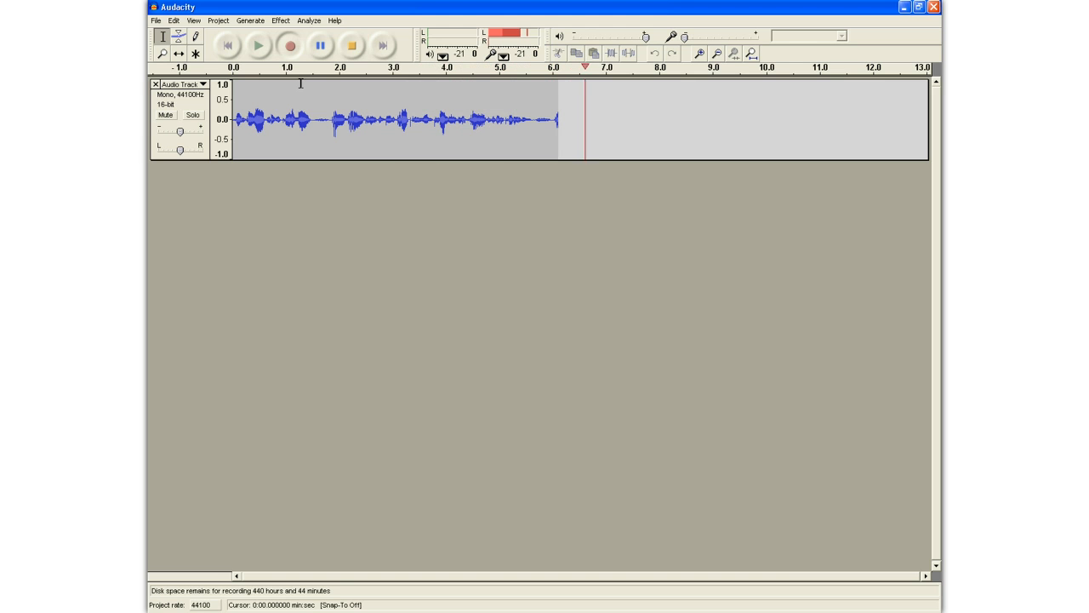
{"action": "left_click", "coordinate": [351, 44]}
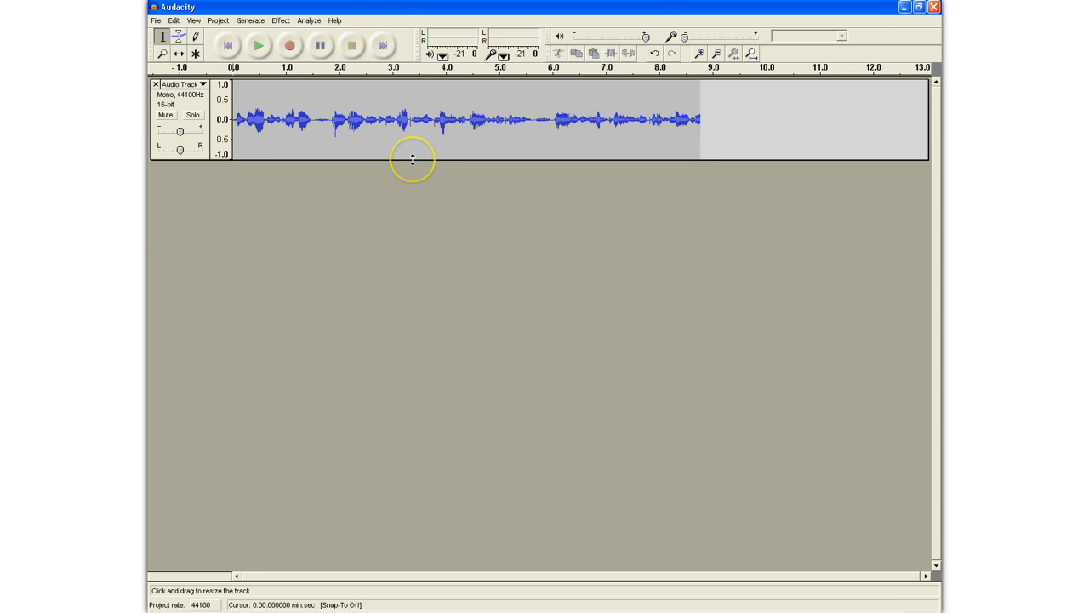
{"action": "left_click", "coordinate": [157, 20]}
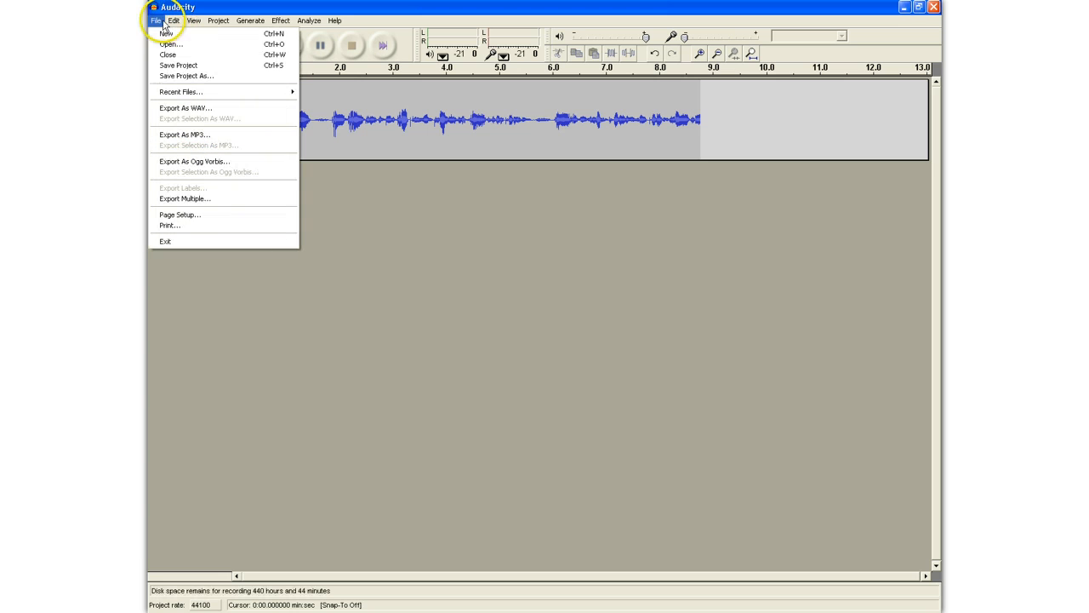
{"action": "mouse_move", "coordinate": [184, 109]}
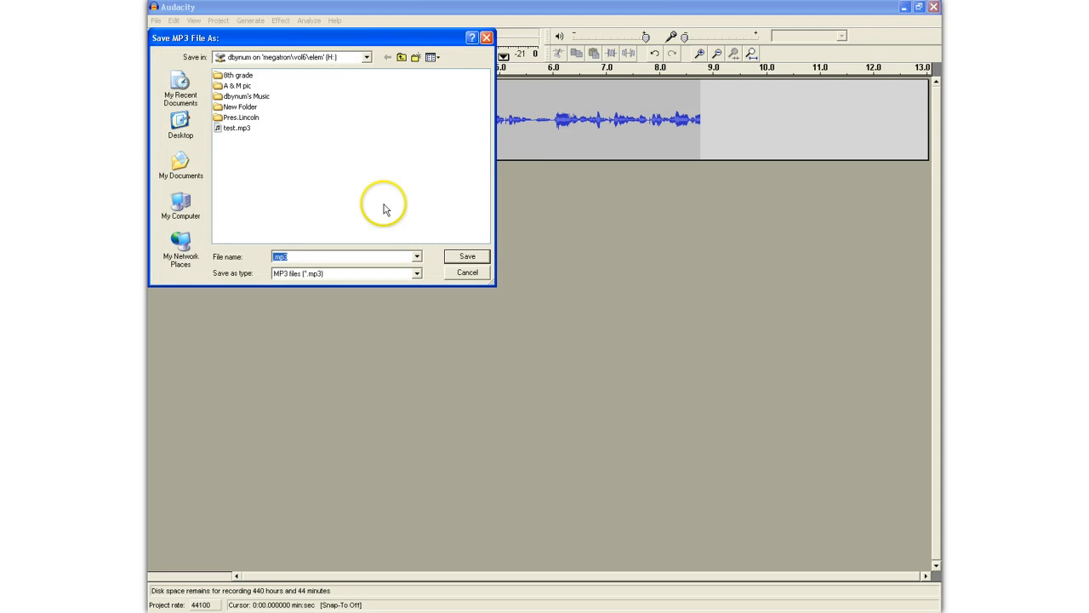
Save the MP3 to the Desktop as 'Chapter 1 Test' and confirm the empty ID3 tags.
{"action": "left_click", "coordinate": [181, 122]}
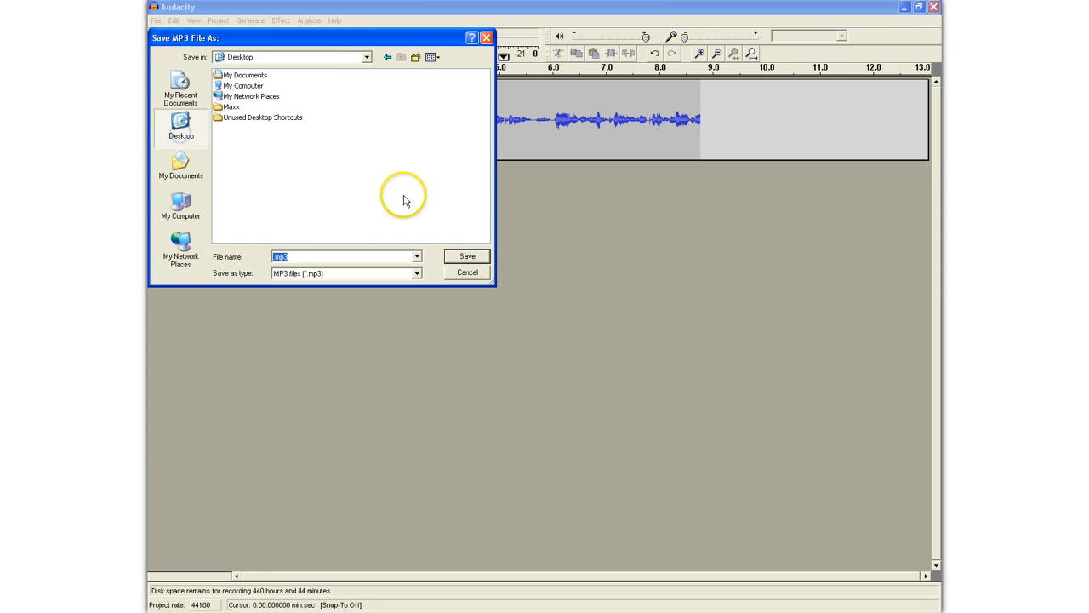
{"action": "mouse_move", "coordinate": [403, 203]}
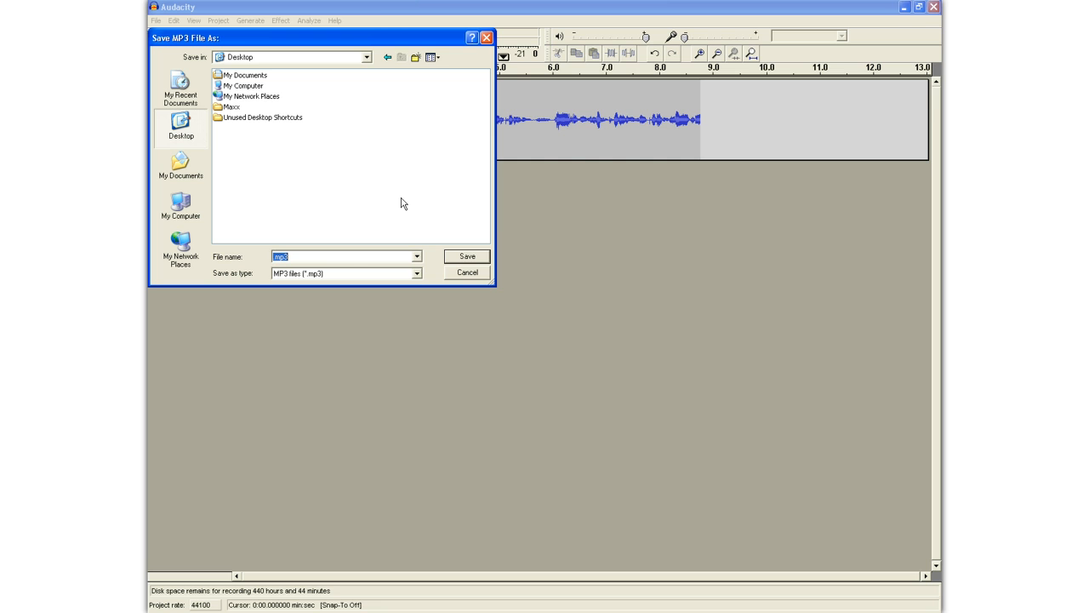
{"action": "type", "text": "Chapter 1 Test"}
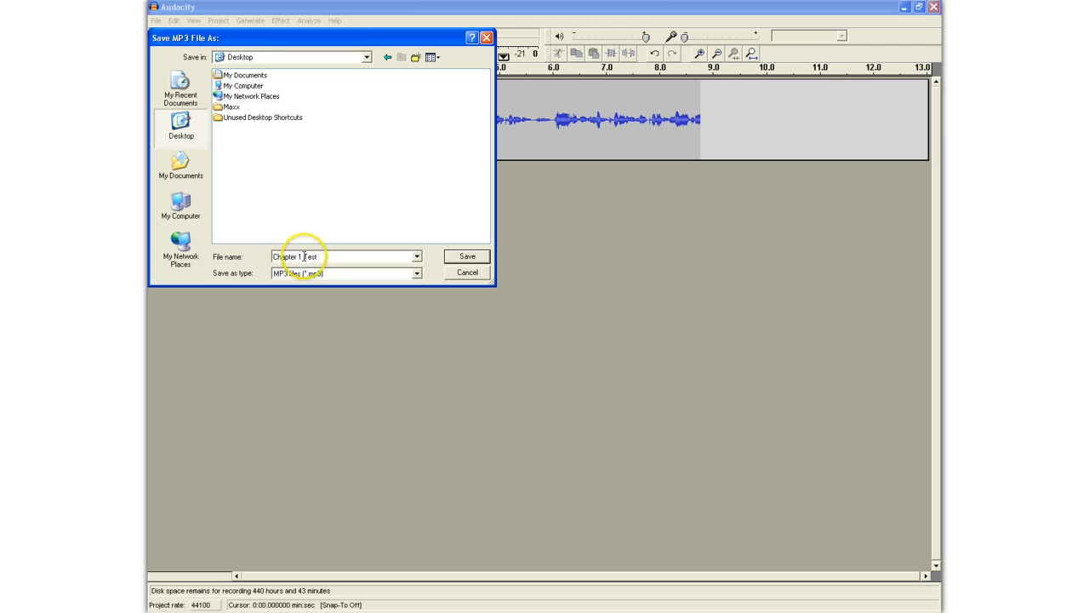
{"action": "left_click", "coordinate": [467, 255]}
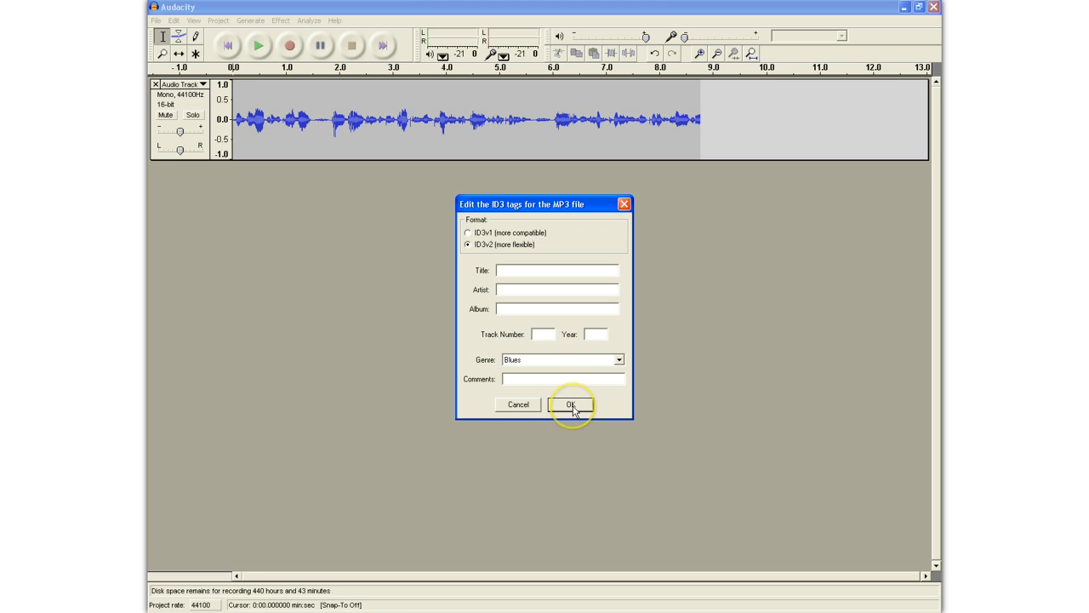
{"action": "mouse_move", "coordinate": [572, 405]}
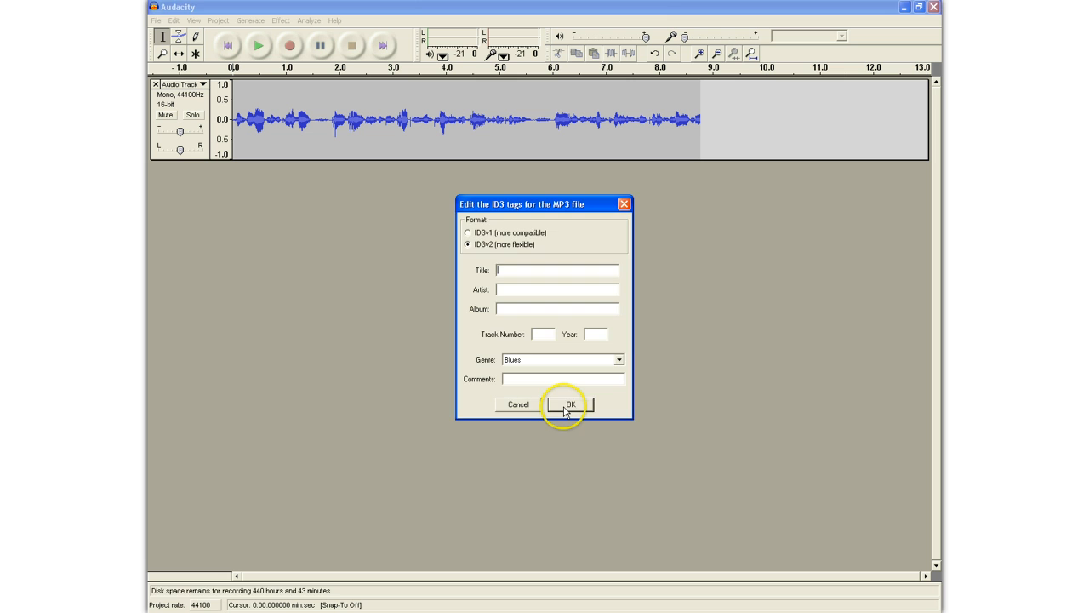
{"action": "left_click", "coordinate": [569, 404]}
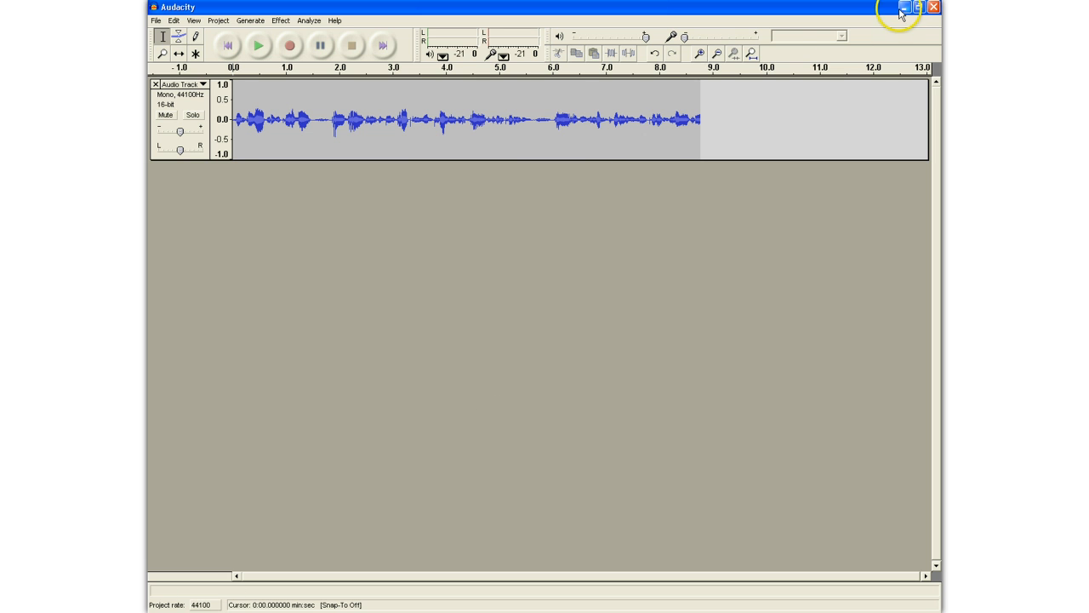
{"action": "mouse_move", "coordinate": [905, 7]}
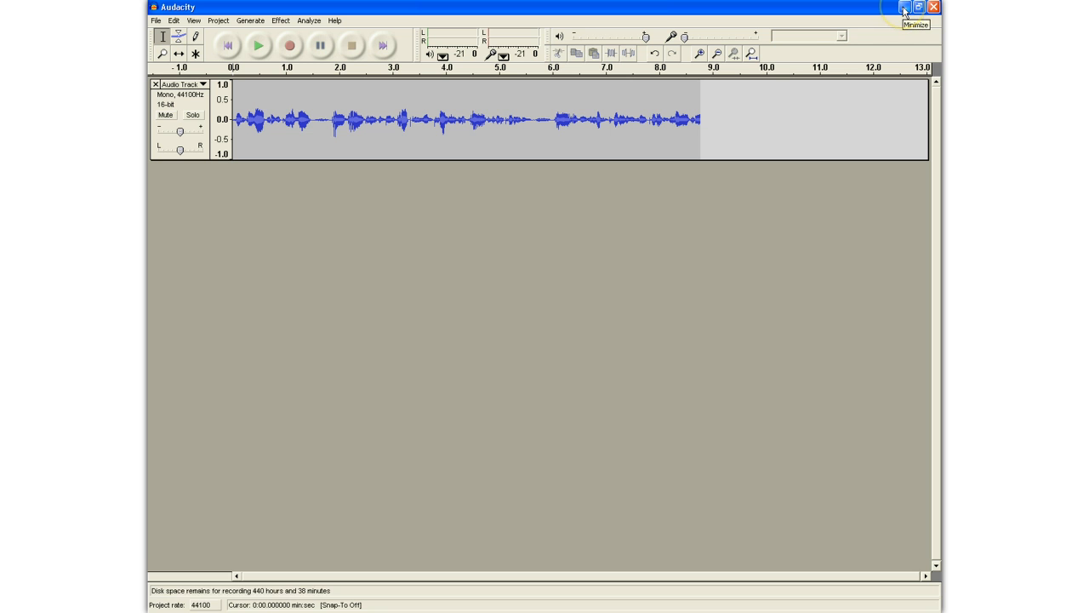
{"action": "mouse_move", "coordinate": [681, 208]}
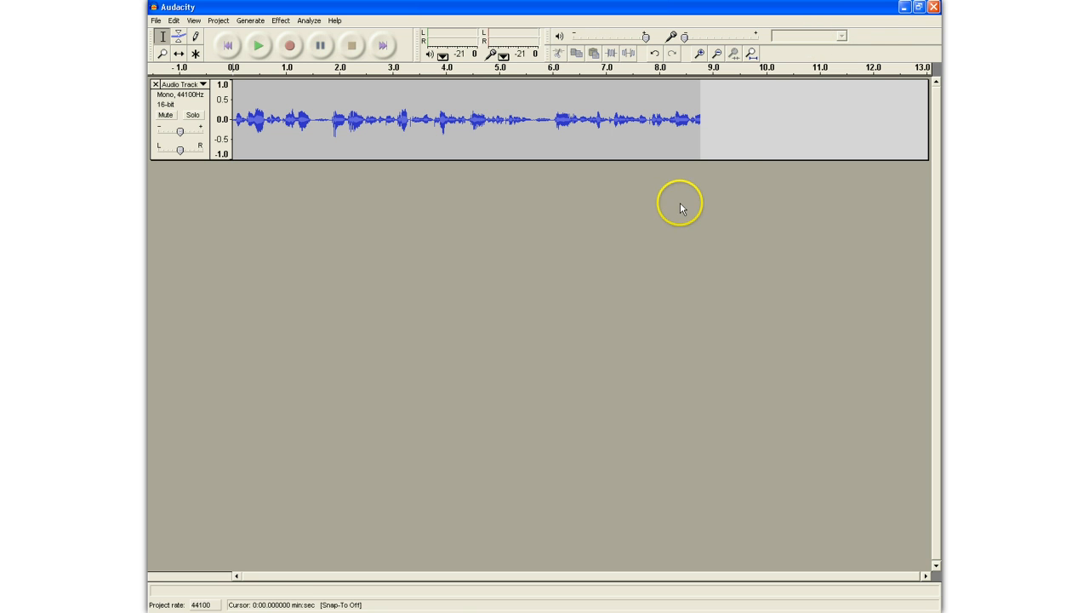
{"action": "mouse_move", "coordinate": [459, 592]}
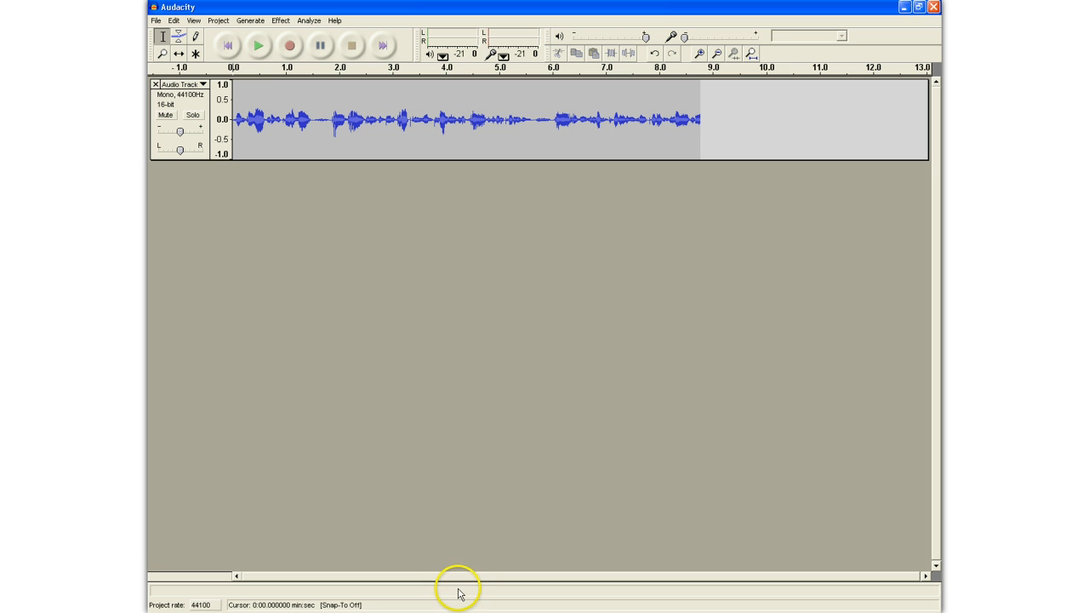
Switch from Audacity to the iTunes window via the task switcher.
{"action": "key", "text": "alt+tab"}
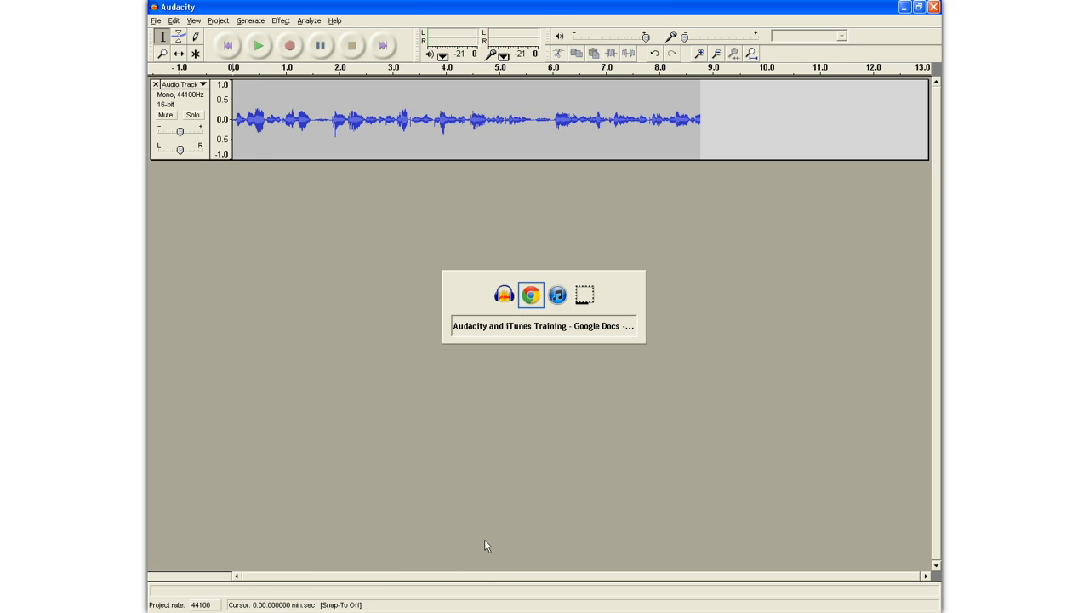
{"action": "left_click", "coordinate": [558, 294]}
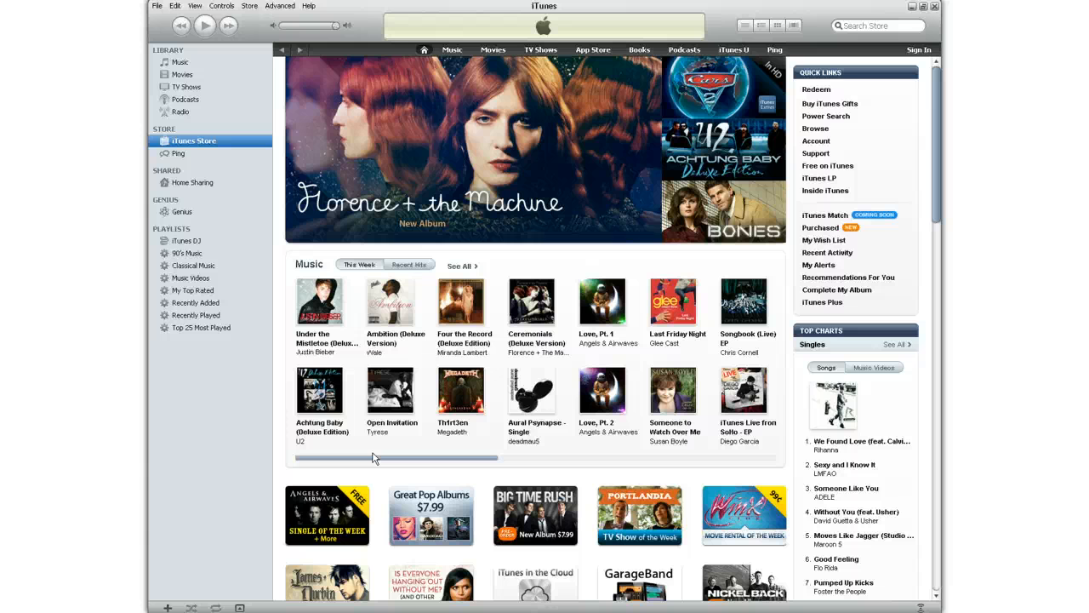
{"action": "mouse_move", "coordinate": [273, 269]}
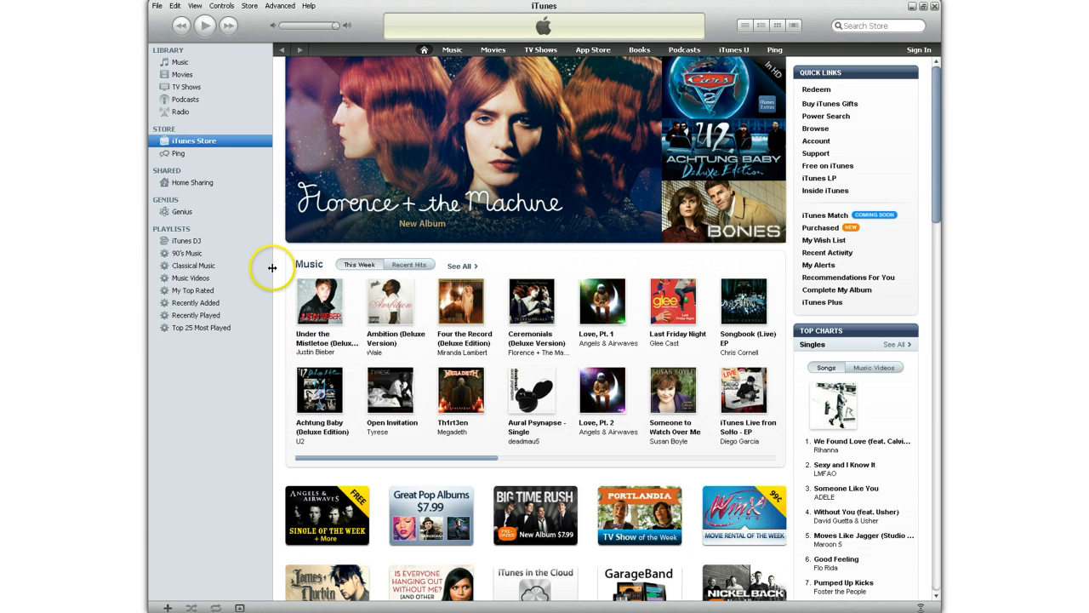
{"action": "mouse_move", "coordinate": [249, 258]}
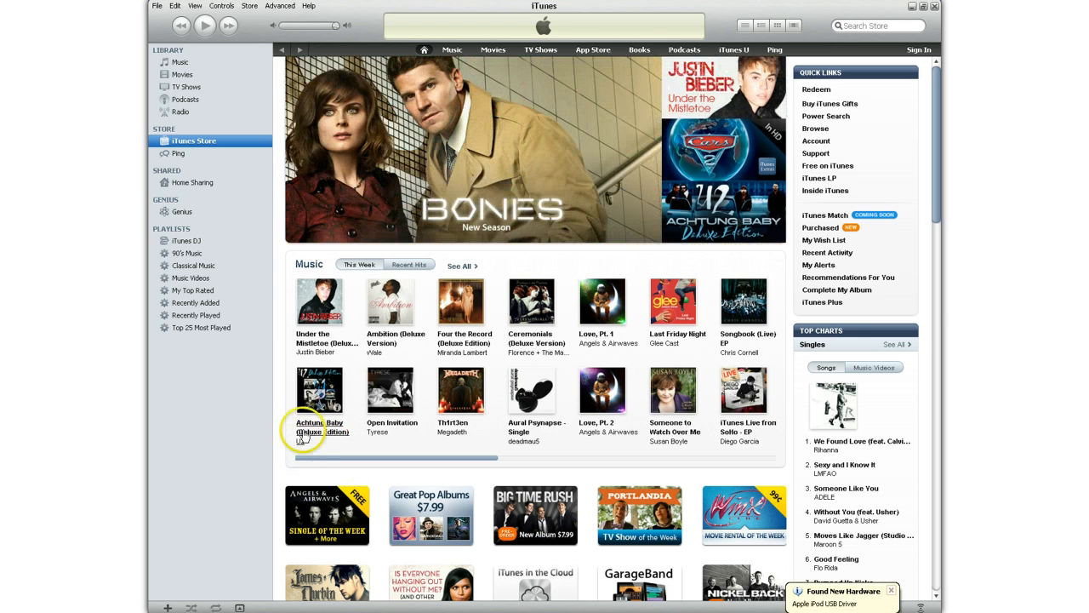
{"action": "mouse_move", "coordinate": [274, 344]}
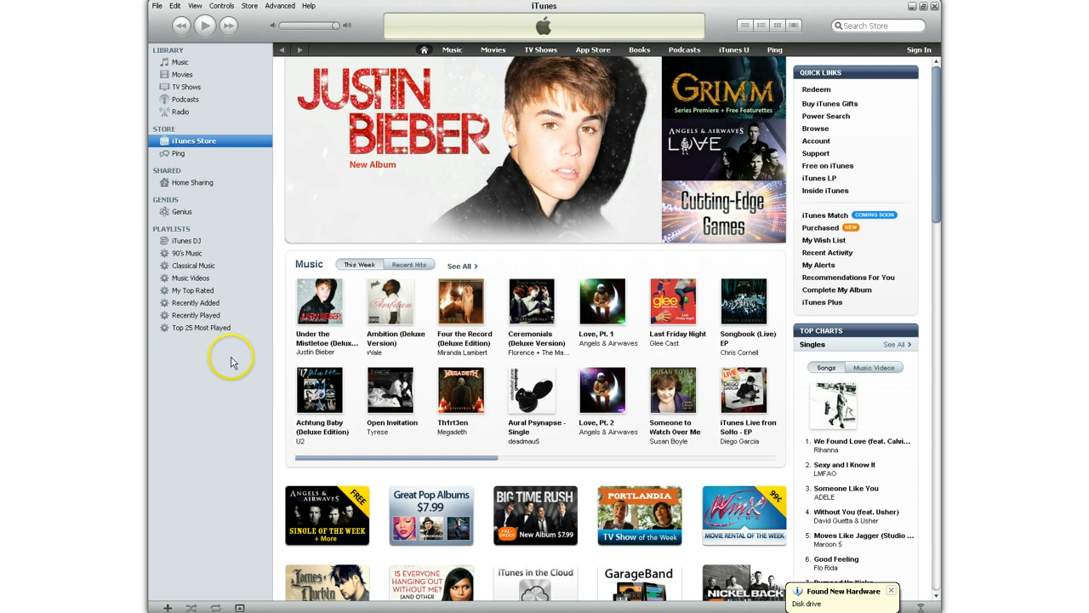
{"action": "mouse_move", "coordinate": [201, 223]}
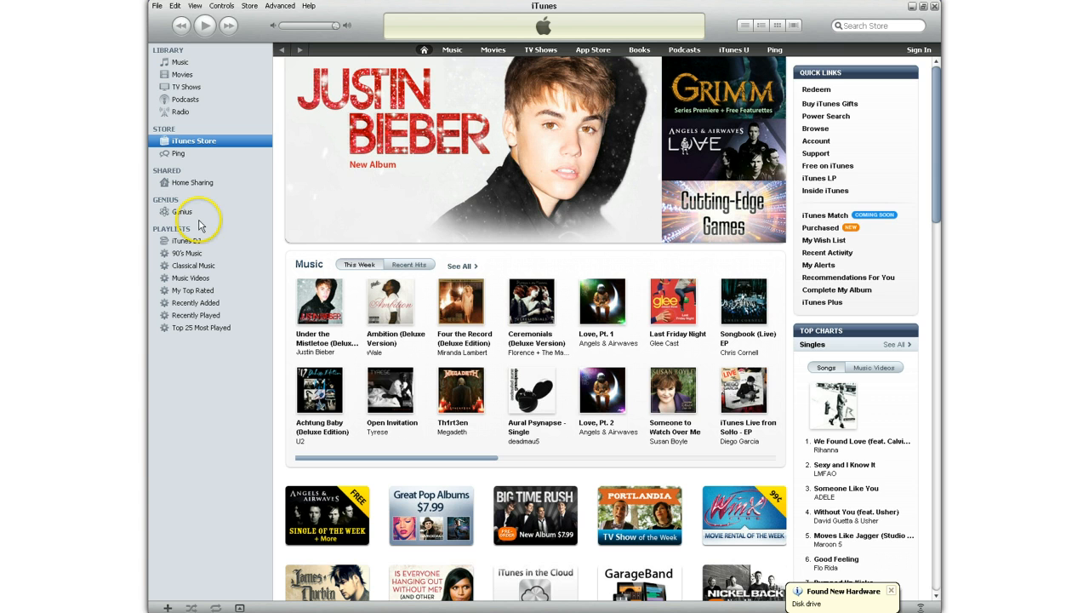
{"action": "mouse_move", "coordinate": [697, 559]}
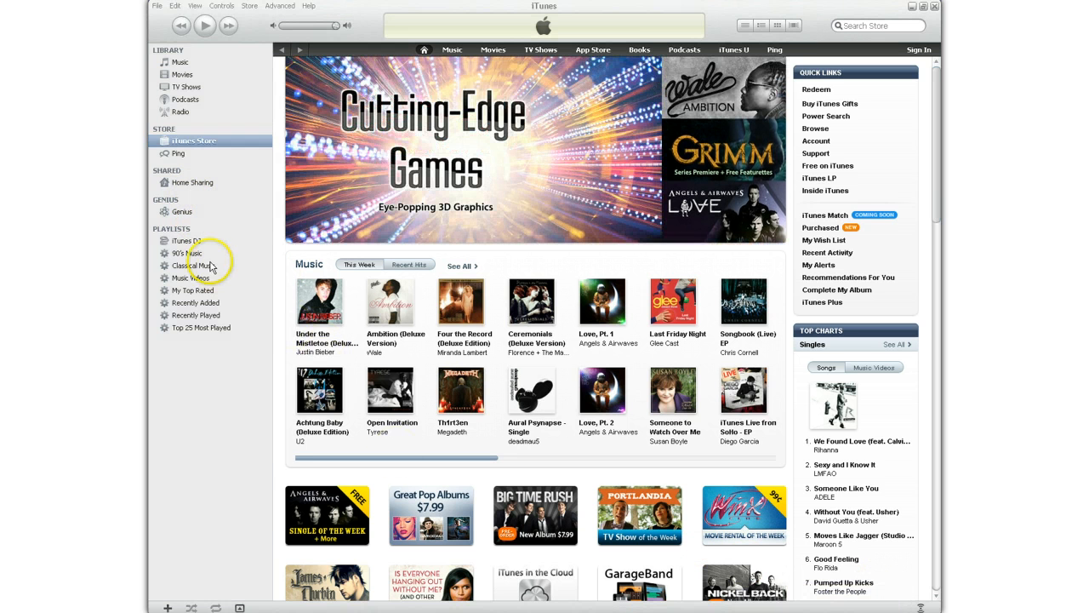
{"action": "mouse_move", "coordinate": [195, 214]}
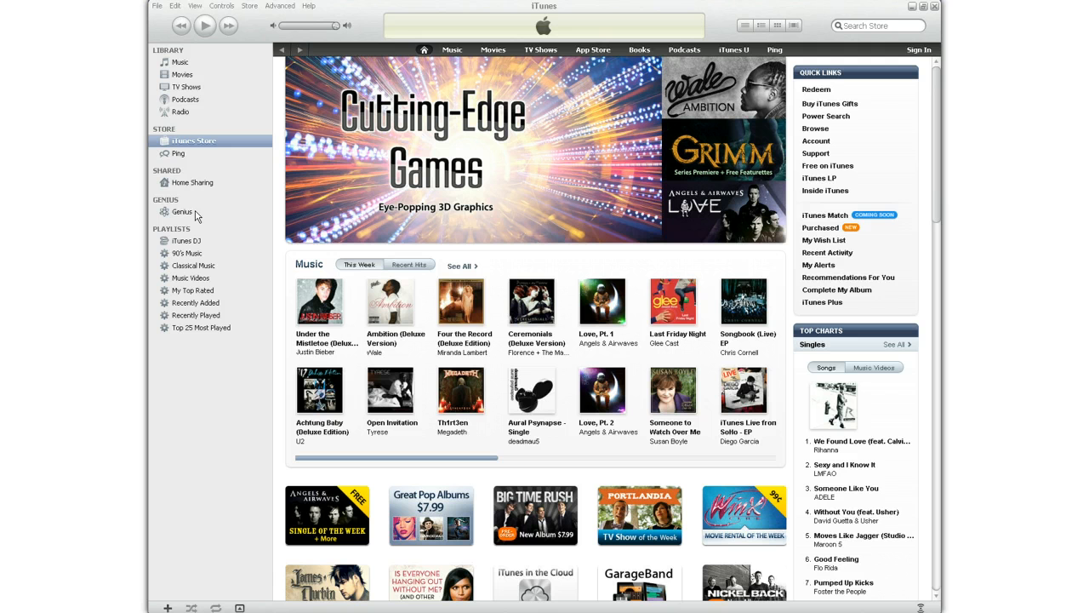
{"action": "mouse_move", "coordinate": [263, 392]}
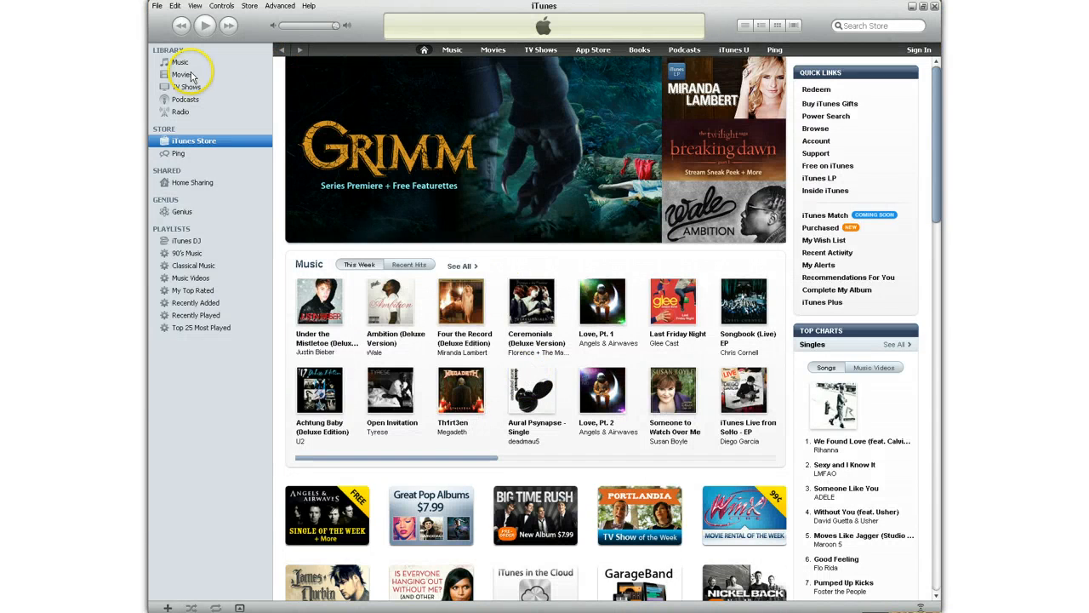
{"action": "mouse_move", "coordinate": [180, 61]}
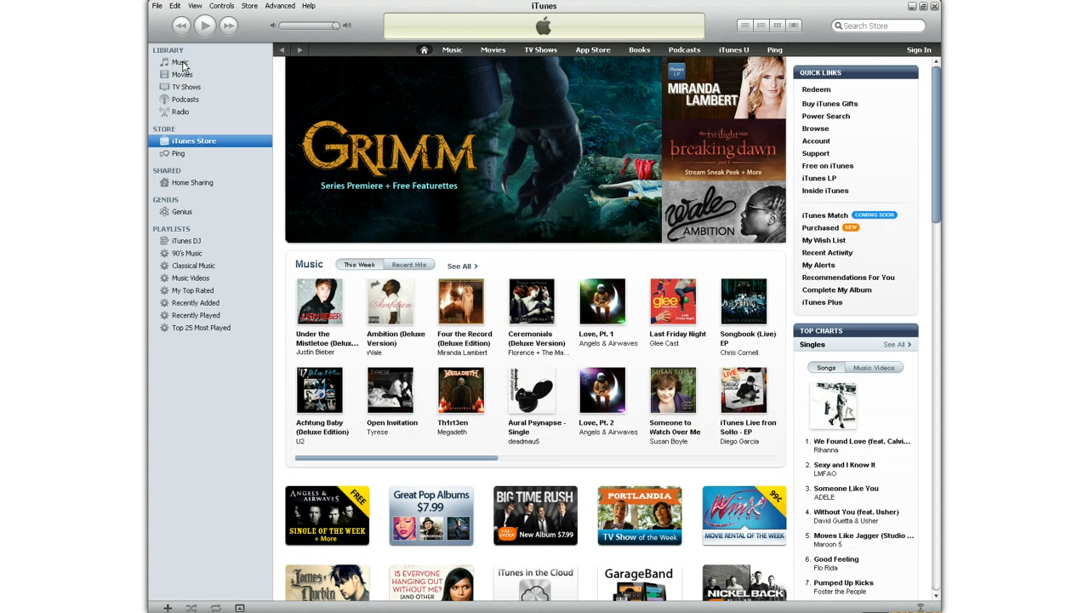
Show the Music library and shrink the iTunes window to reveal the desktop.
{"action": "left_click", "coordinate": [180, 62]}
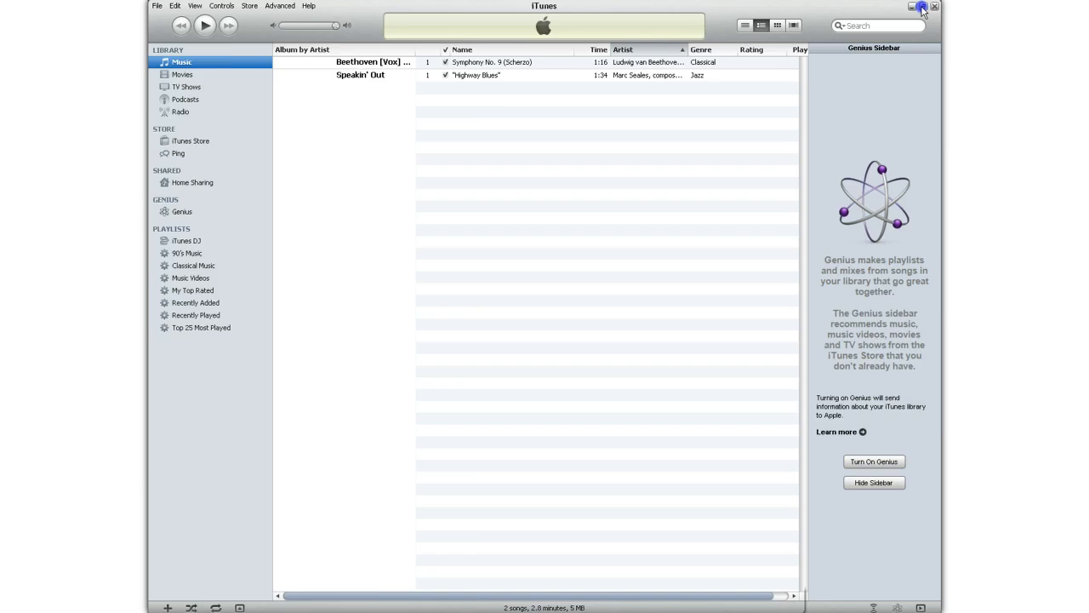
{"action": "left_click", "coordinate": [922, 7]}
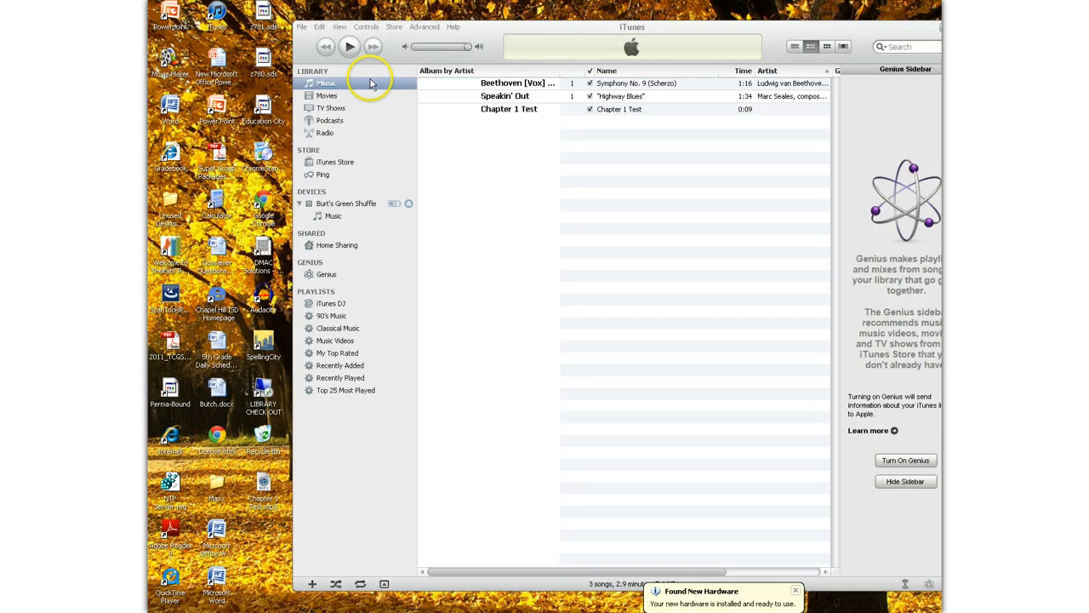
{"action": "mouse_move", "coordinate": [531, 110]}
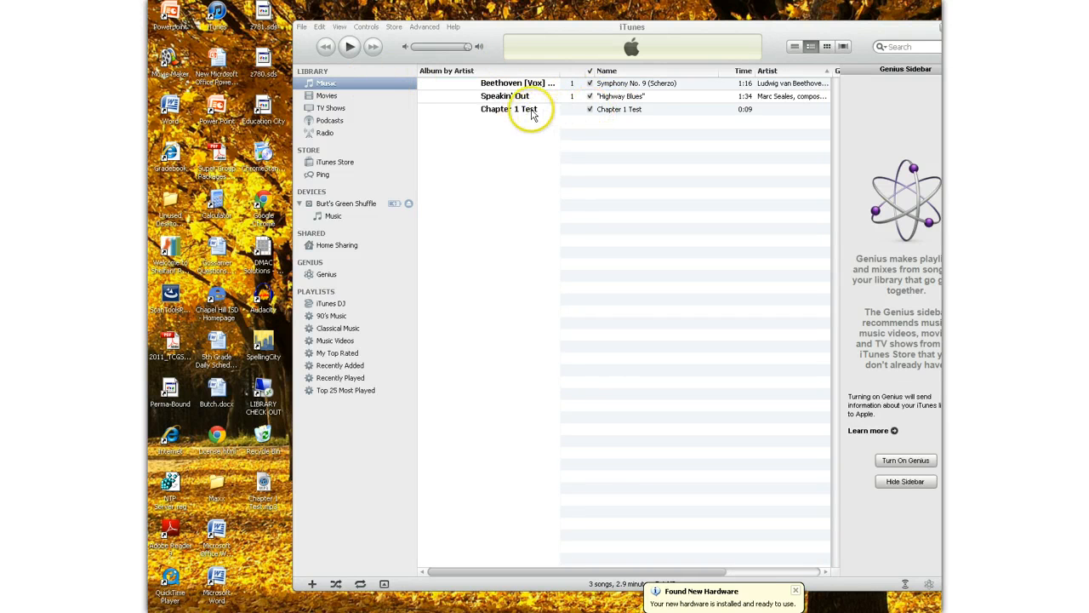
Review Chapter 1 Test's Get Info details, then go to the iPod Shuffle's summary page.
{"action": "left_click", "coordinate": [619, 108]}
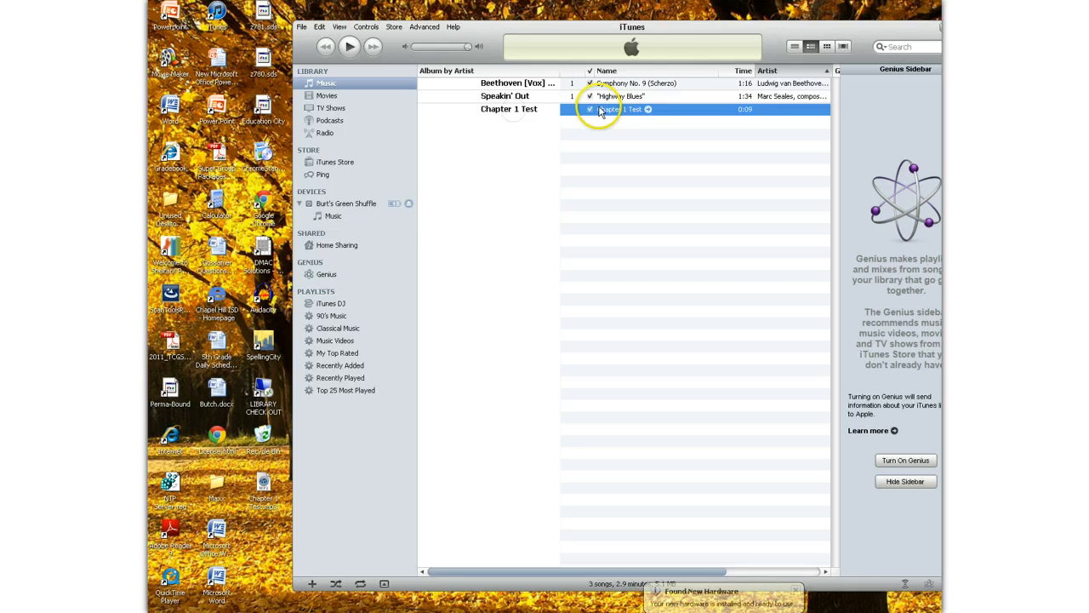
{"action": "right_click", "coordinate": [619, 109]}
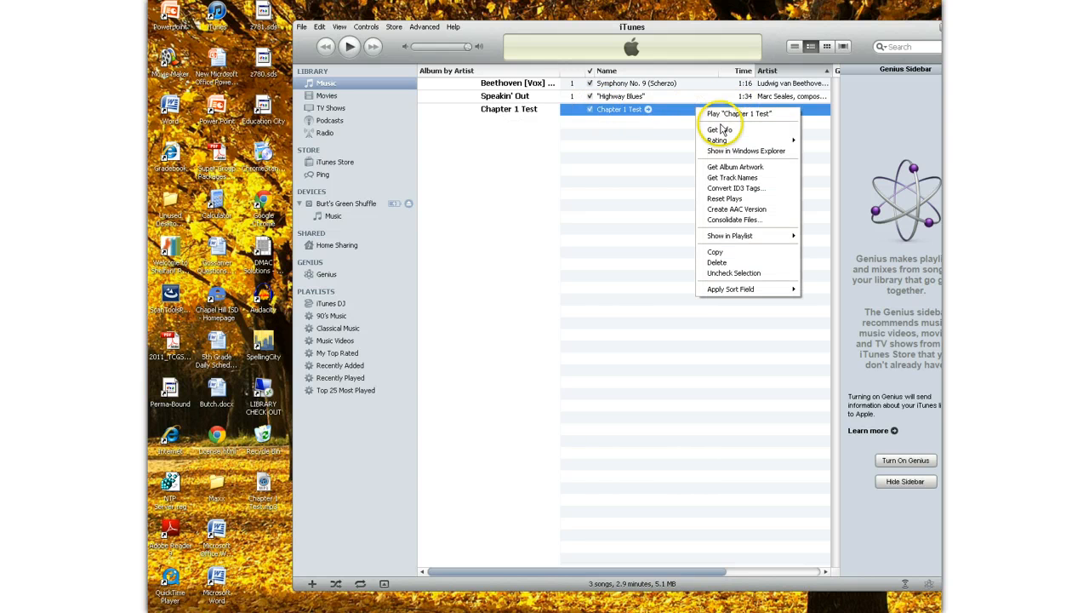
{"action": "left_click", "coordinate": [720, 129]}
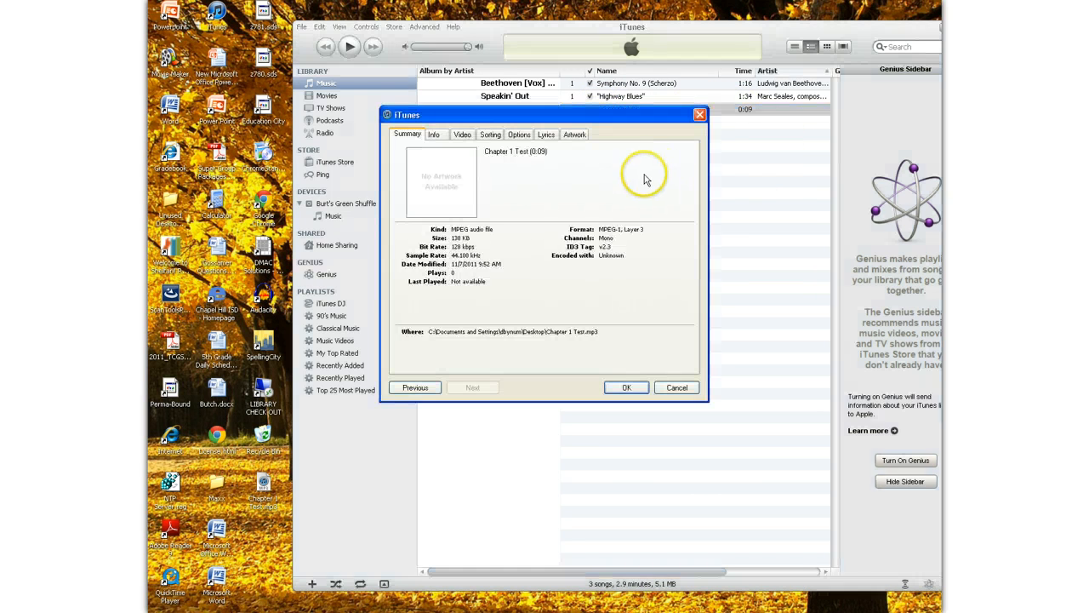
{"action": "left_click", "coordinate": [433, 134]}
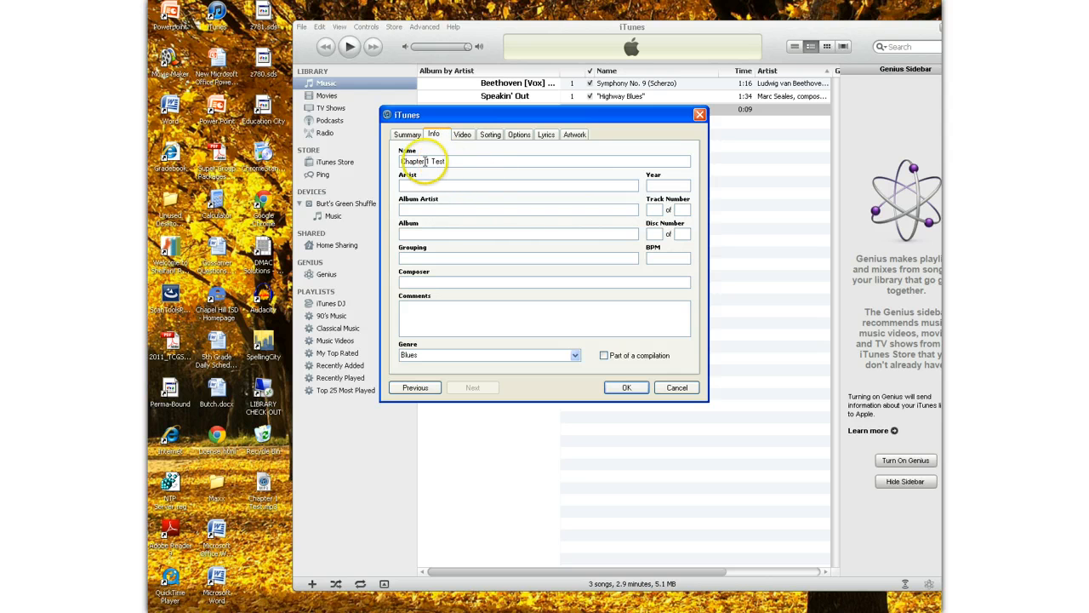
{"action": "mouse_move", "coordinate": [678, 388]}
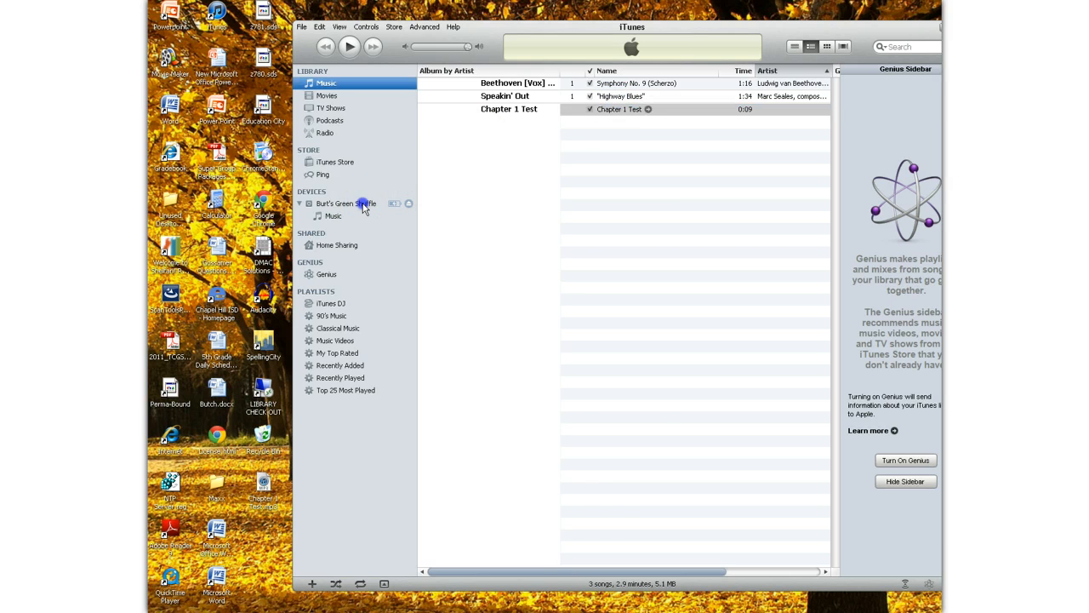
{"action": "left_click", "coordinate": [344, 204]}
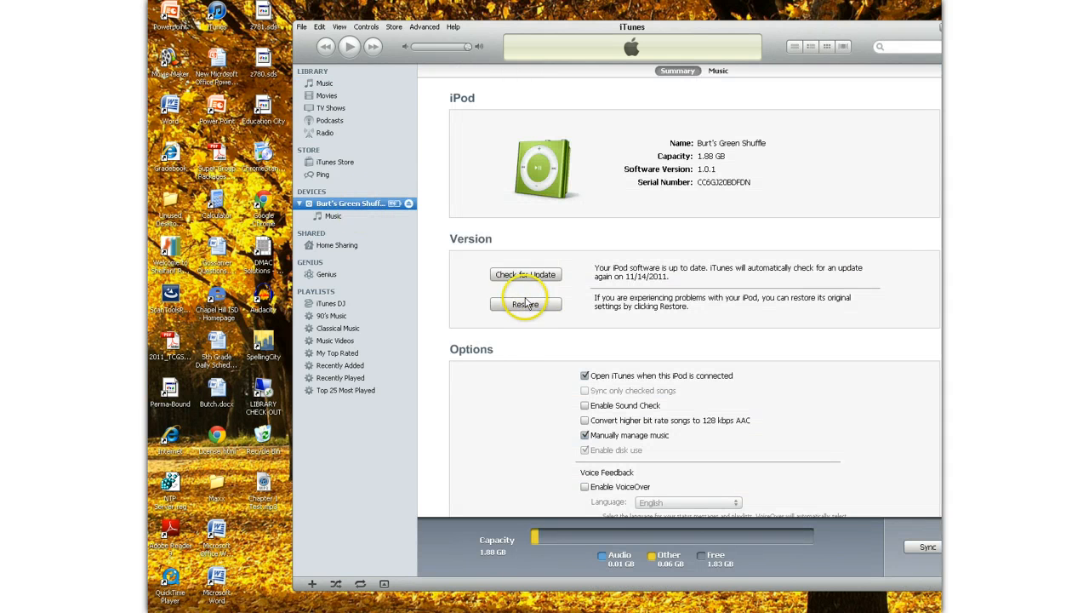
{"action": "mouse_move", "coordinate": [815, 538]}
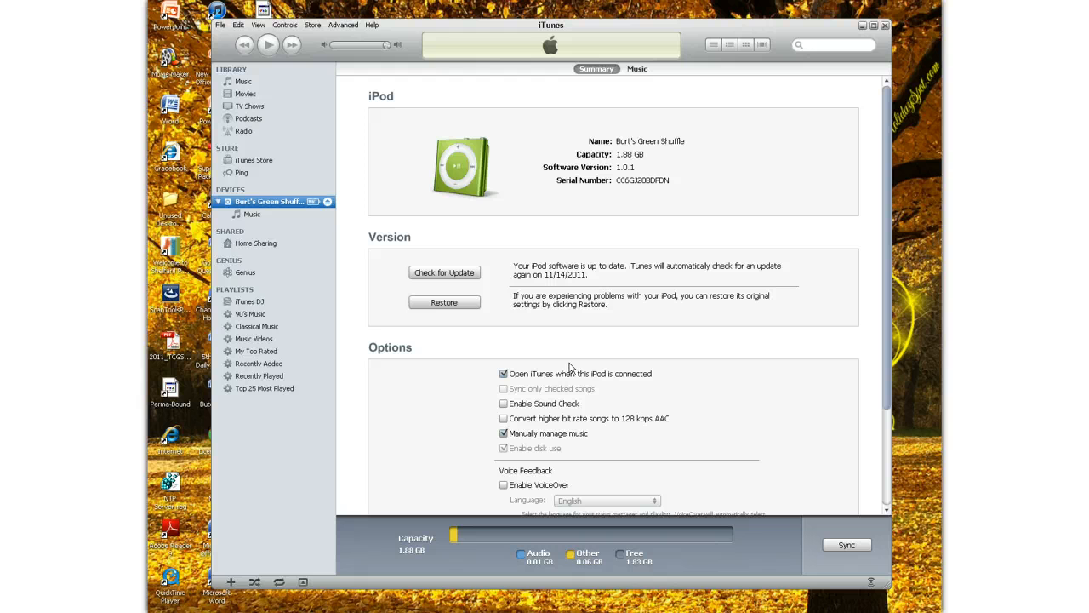
{"action": "mouse_move", "coordinate": [705, 80]}
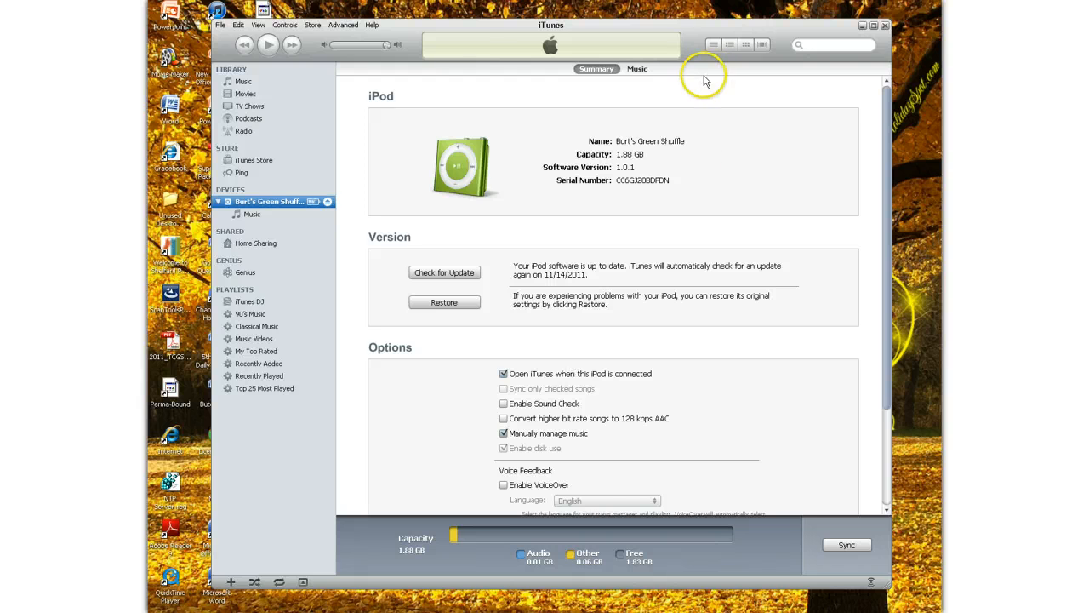
{"action": "mouse_move", "coordinate": [691, 150]}
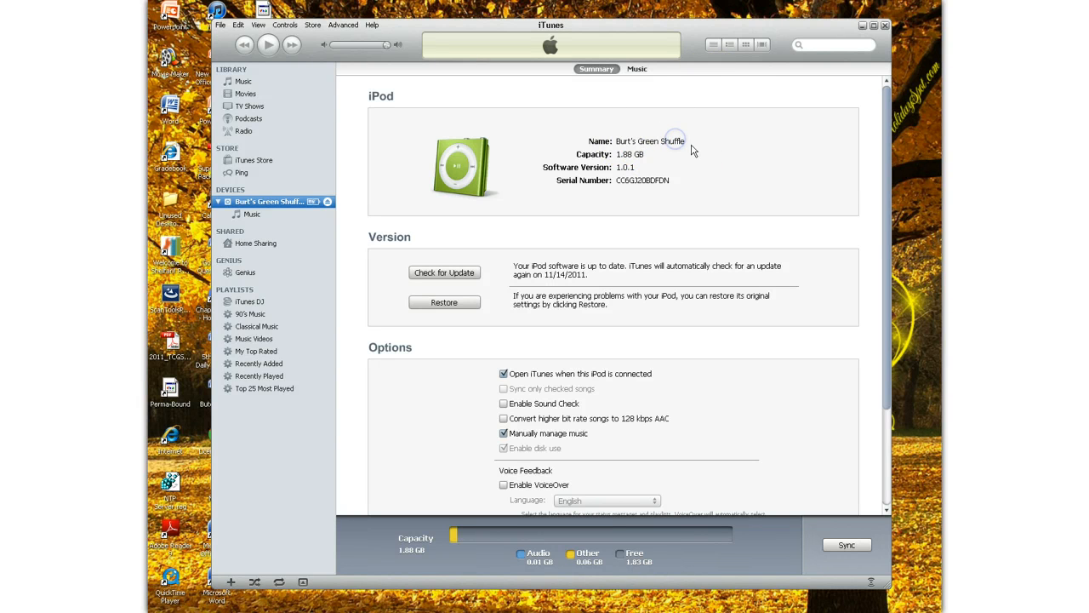
{"action": "mouse_move", "coordinate": [661, 252]}
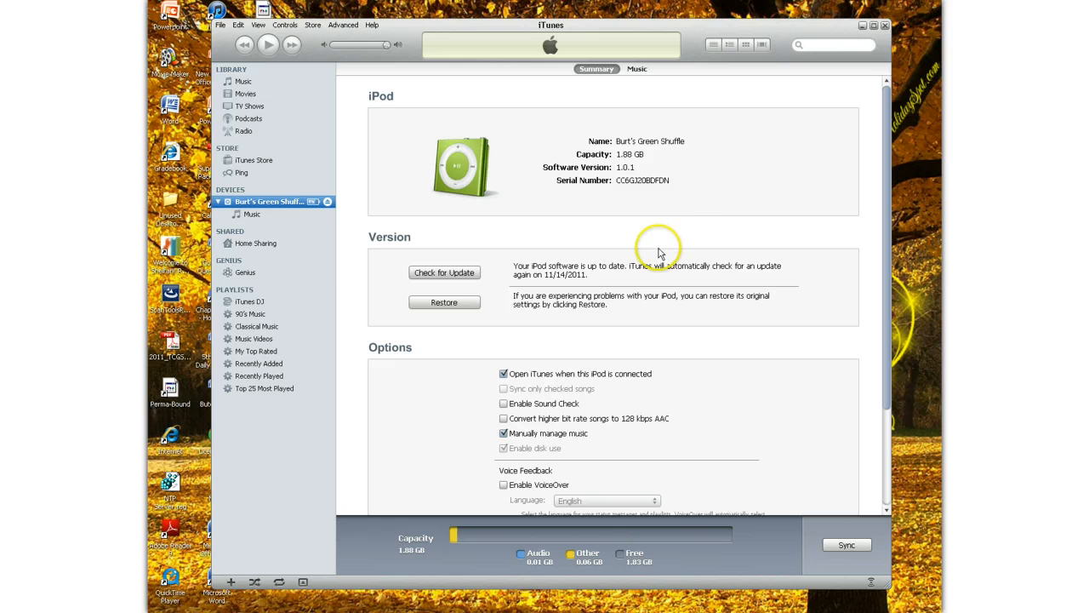
{"action": "mouse_move", "coordinate": [468, 162]}
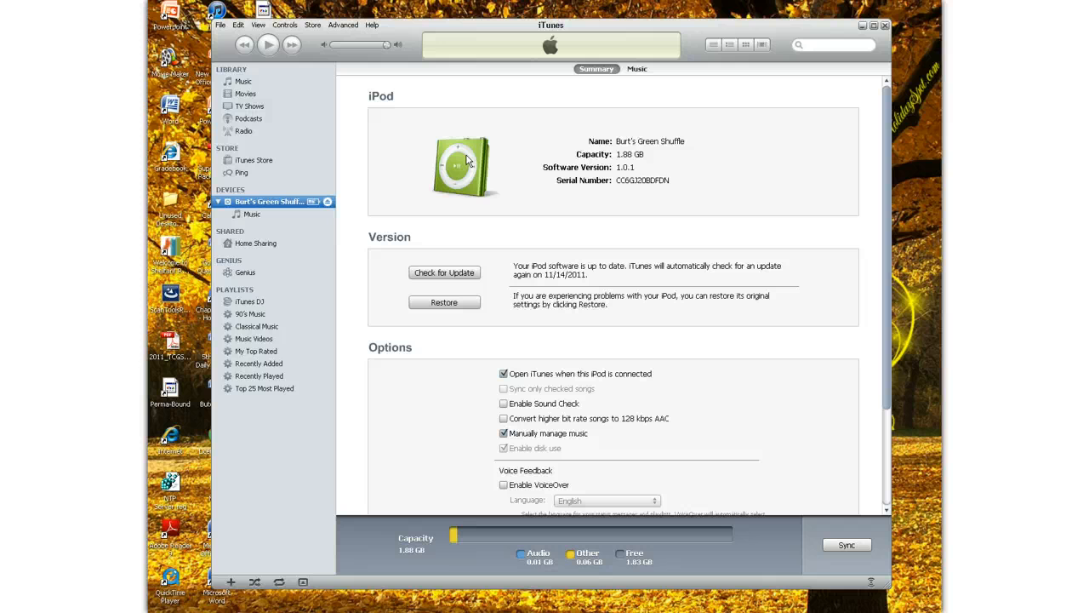
{"action": "mouse_move", "coordinate": [412, 156]}
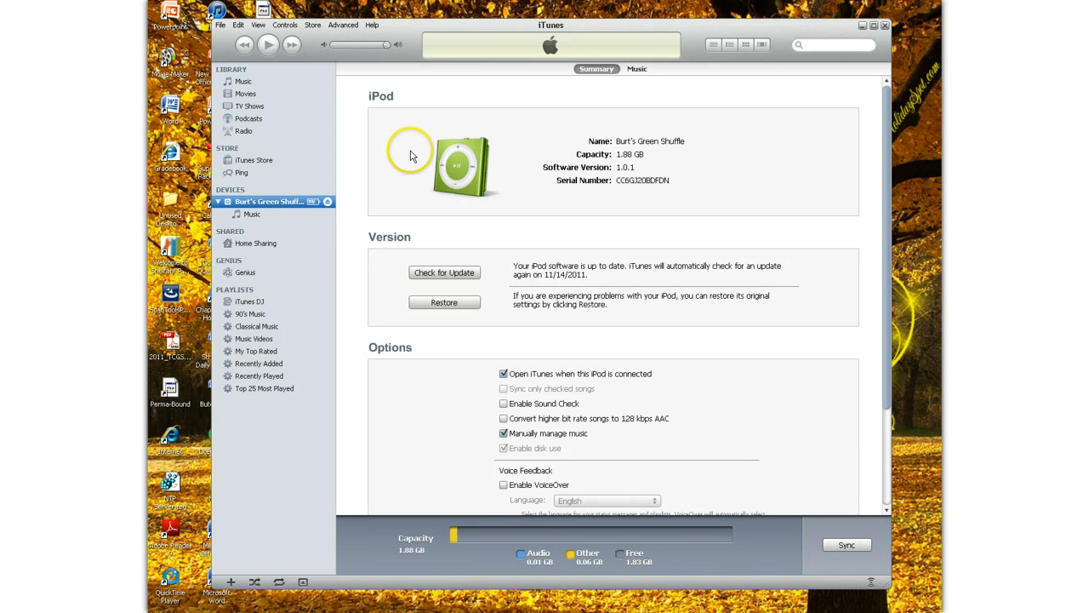
{"action": "mouse_move", "coordinate": [598, 139]}
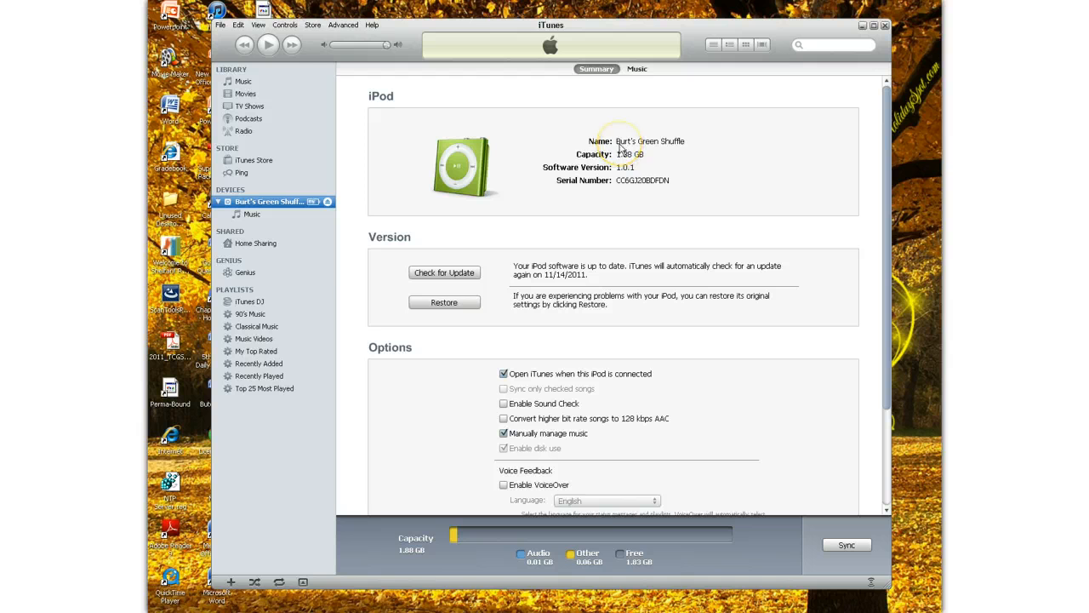
{"action": "mouse_move", "coordinate": [595, 272]}
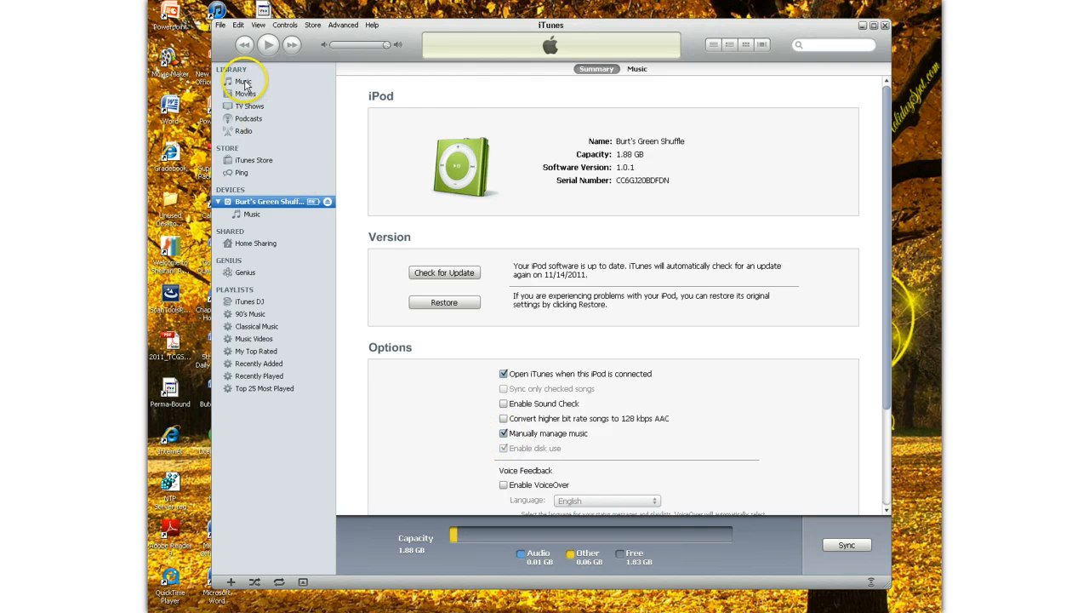
Copy Chapter 1 Test onto the iPod Shuffle and delete the duplicate copy from its music.
{"action": "left_click", "coordinate": [243, 81]}
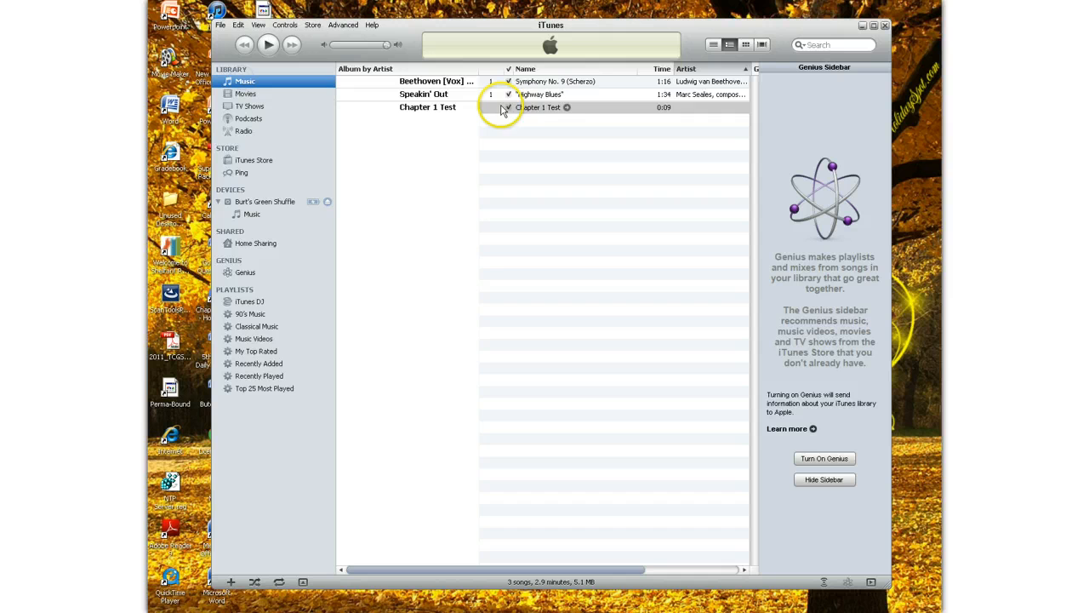
{"action": "left_click_drag", "start_coordinate": [538, 107], "coordinate": [293, 204]}
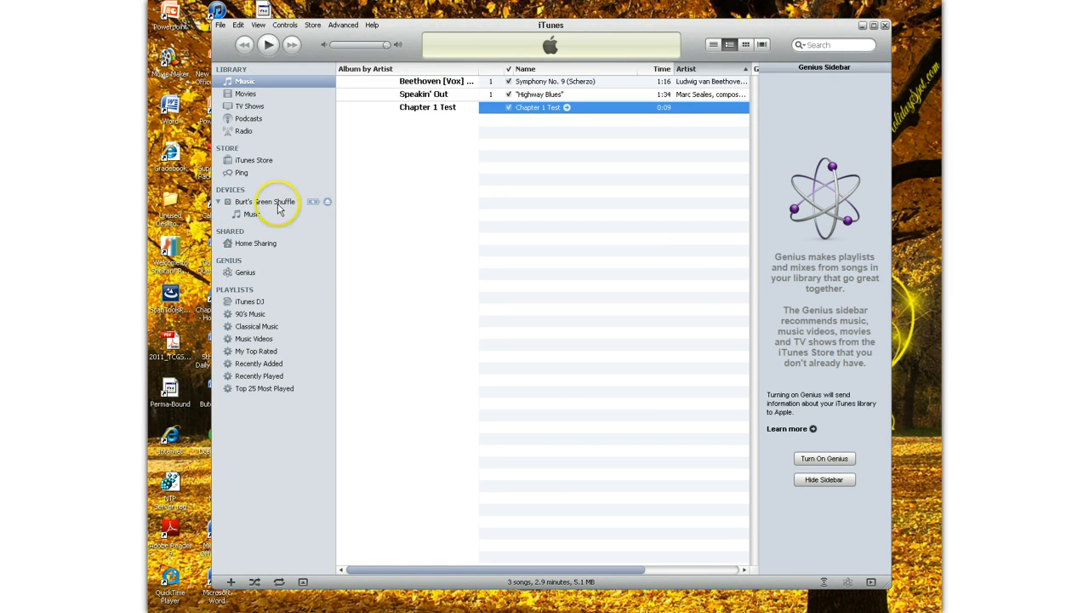
{"action": "left_click", "coordinate": [252, 215]}
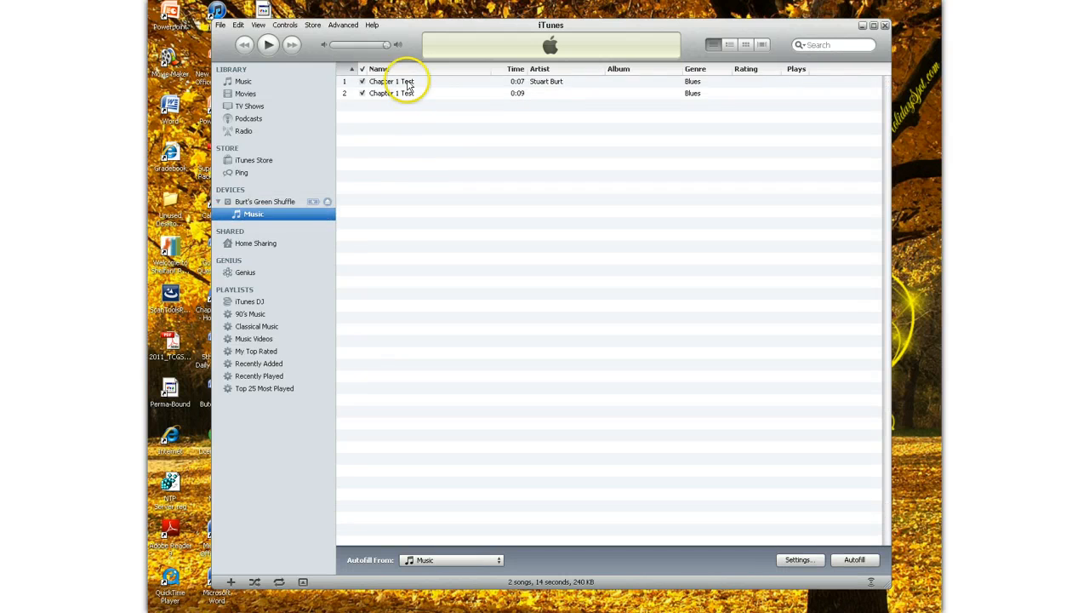
{"action": "left_click", "coordinate": [391, 92]}
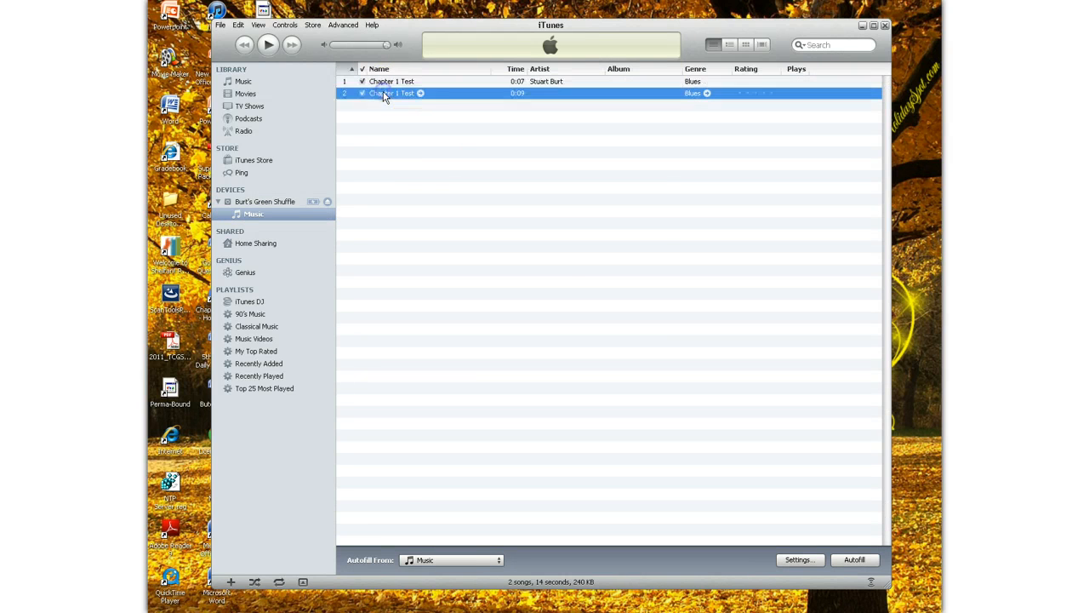
{"action": "key", "text": "Delete"}
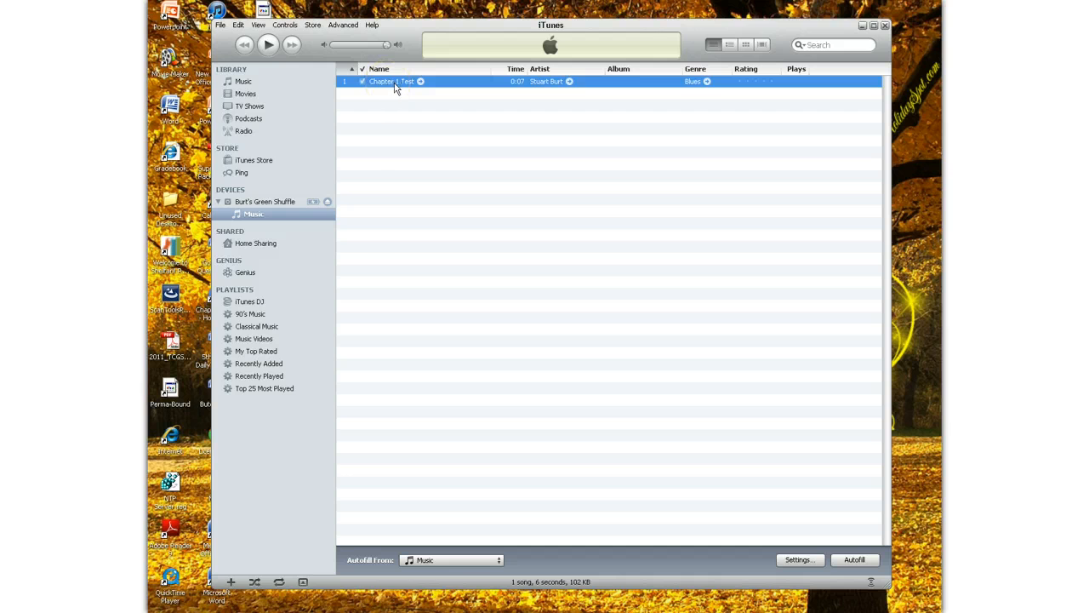
{"action": "mouse_move", "coordinate": [426, 187]}
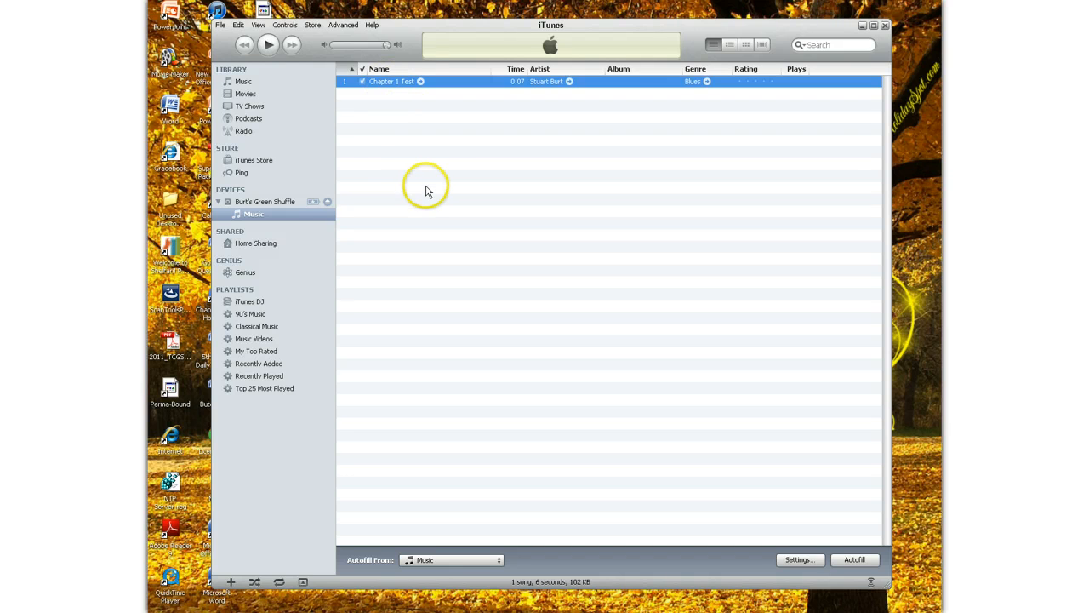
{"action": "mouse_move", "coordinate": [392, 141]}
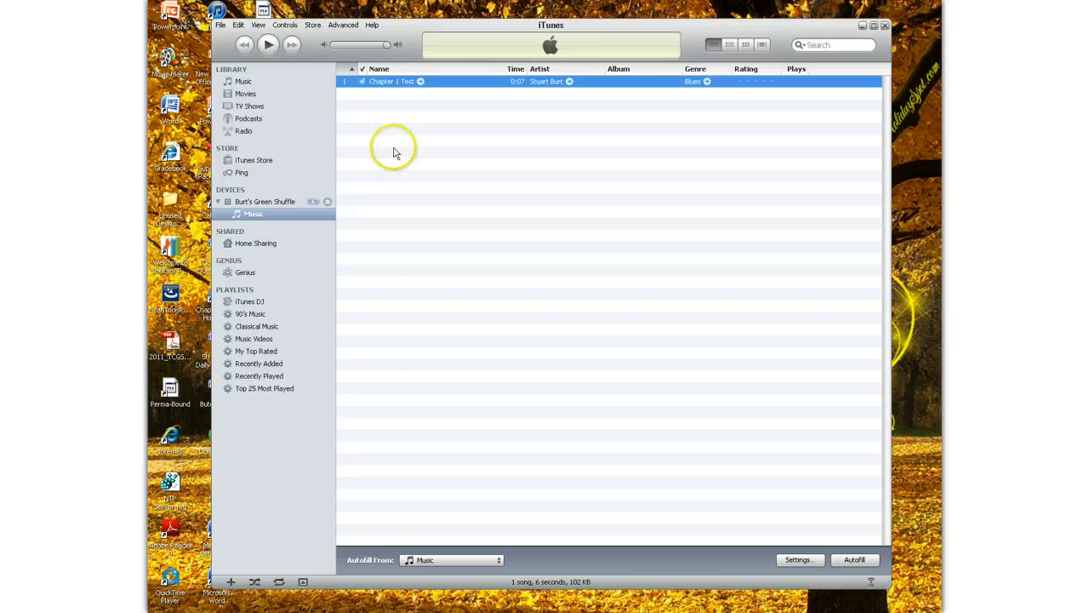
{"action": "left_click", "coordinate": [266, 201]}
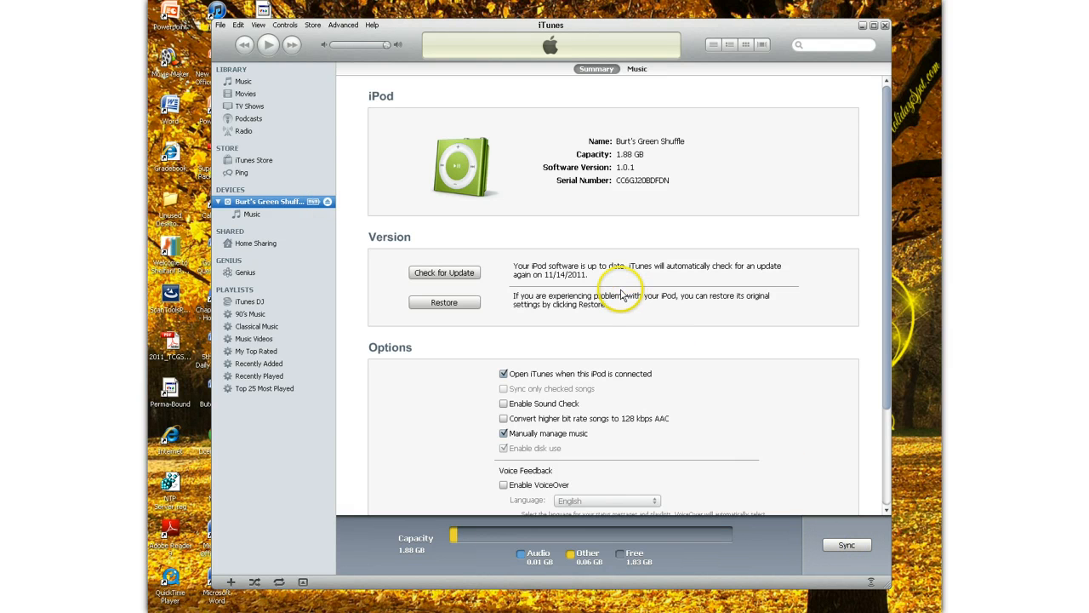
{"action": "mouse_move", "coordinate": [344, 205]}
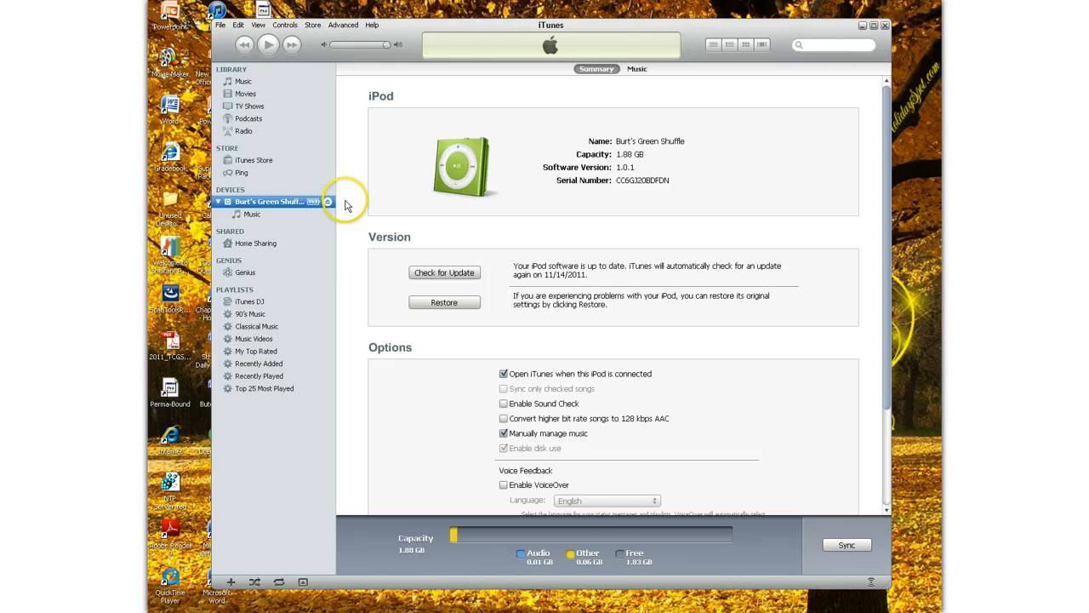
{"action": "mouse_move", "coordinate": [543, 51]}
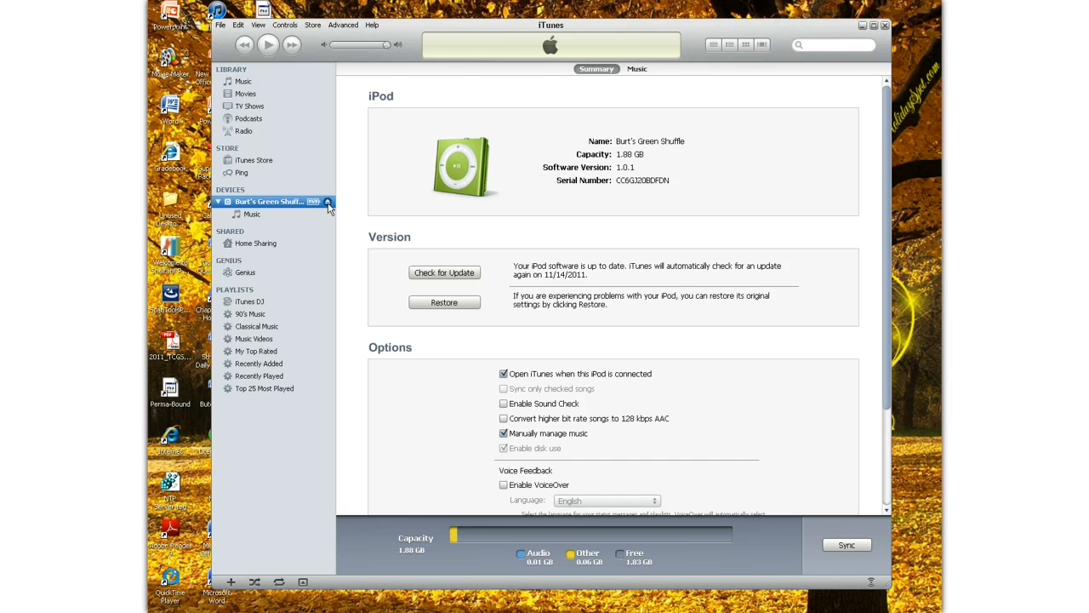
Eject the iPod Shuffle from the Devices list.
{"action": "left_click", "coordinate": [243, 82]}
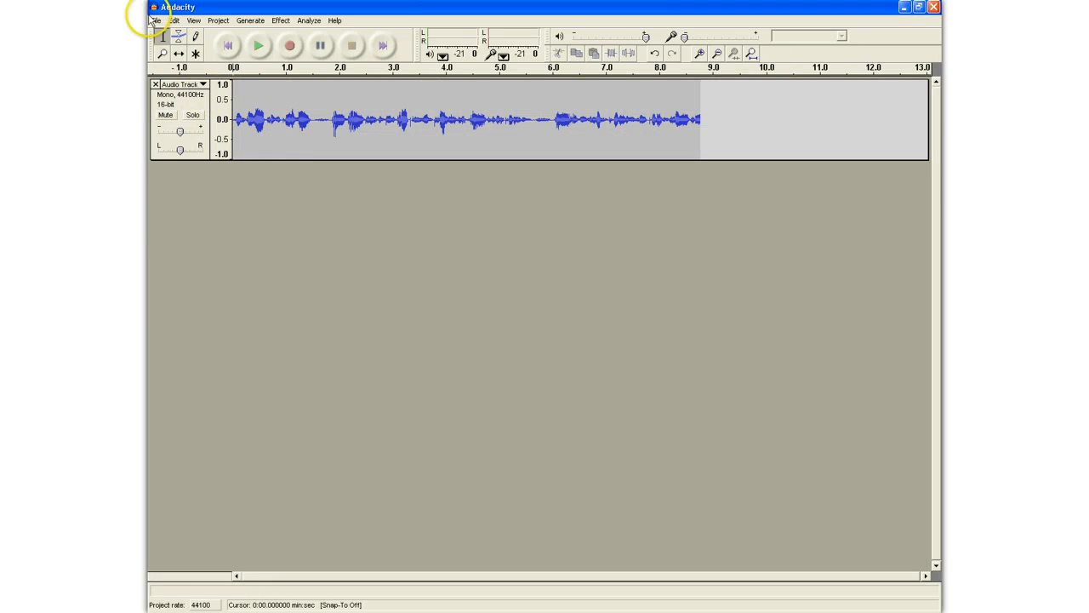
Export the recording as MP3 to the Desktop via File > Export as MP3.
{"action": "left_click", "coordinate": [156, 20]}
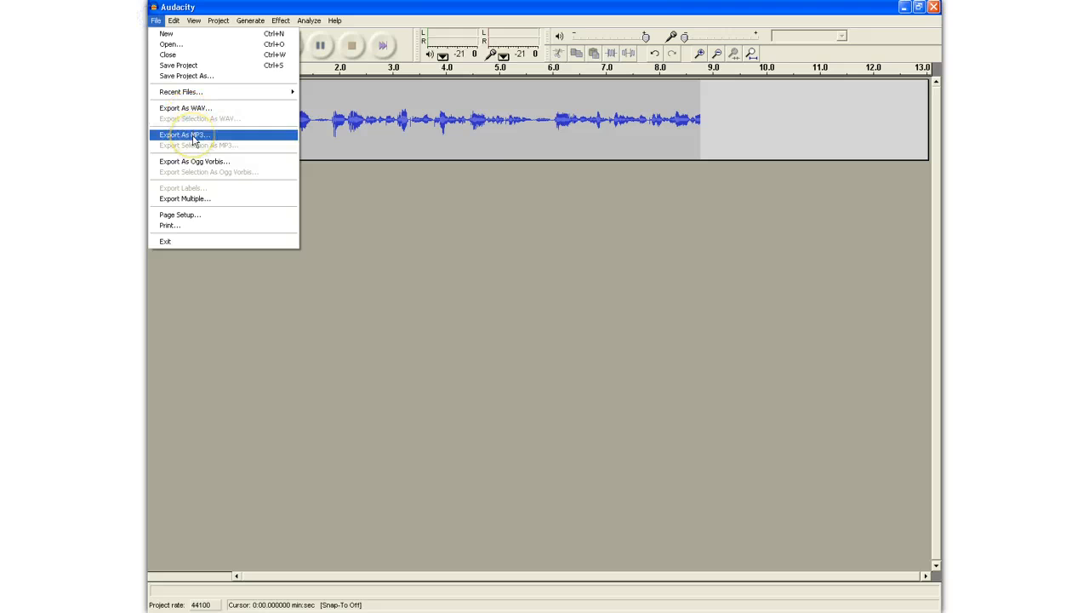
{"action": "left_click", "coordinate": [184, 134]}
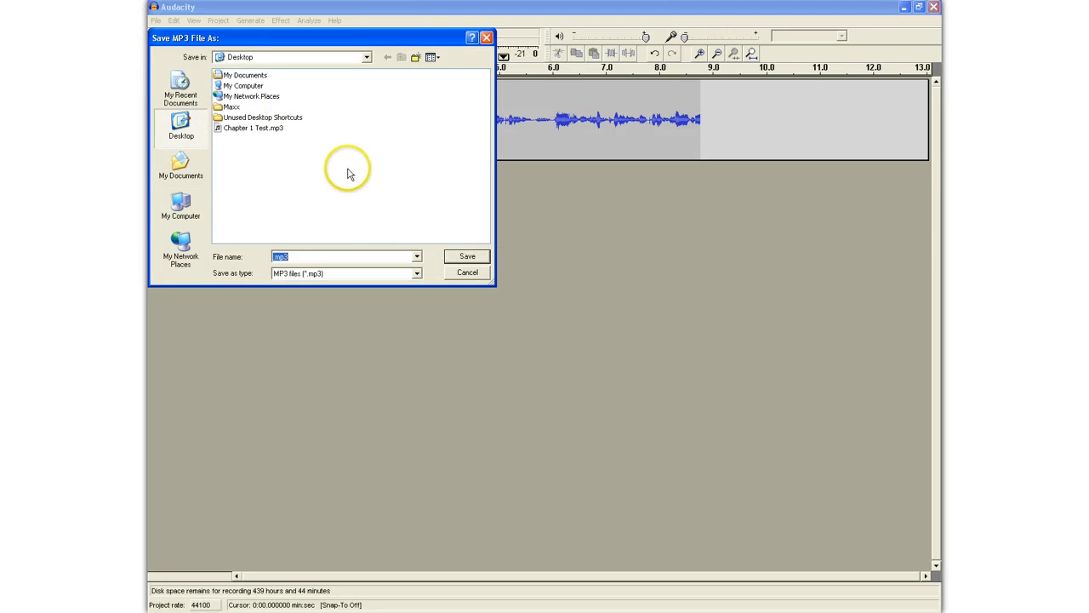
{"action": "left_click", "coordinate": [466, 273]}
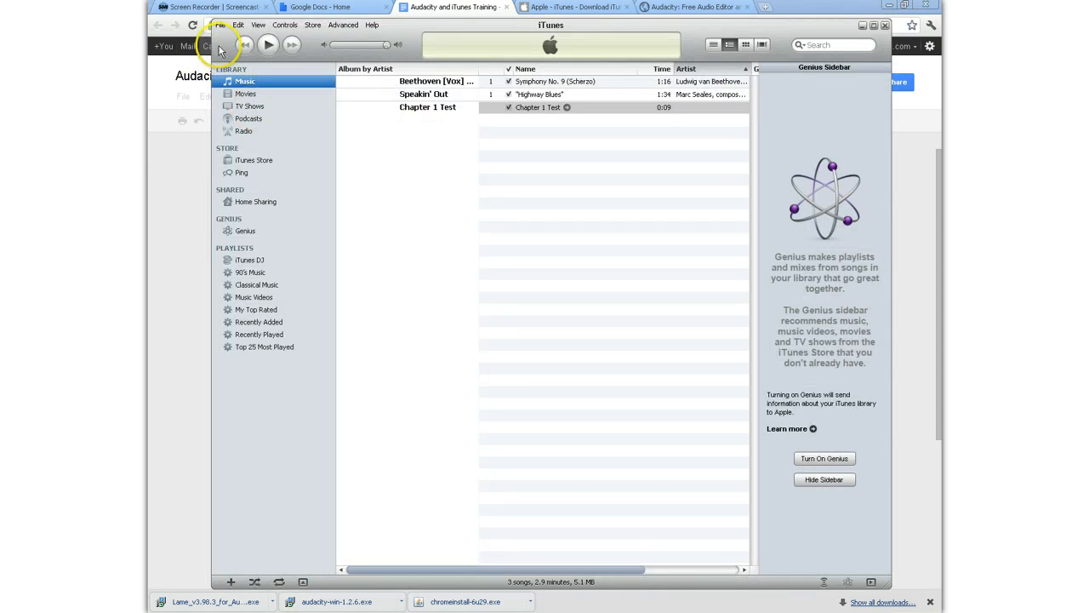
Delete Chapter 1 Test, moving its MP3 to the Recycle Bin and confirming the file delete.
{"action": "left_click", "coordinate": [221, 23]}
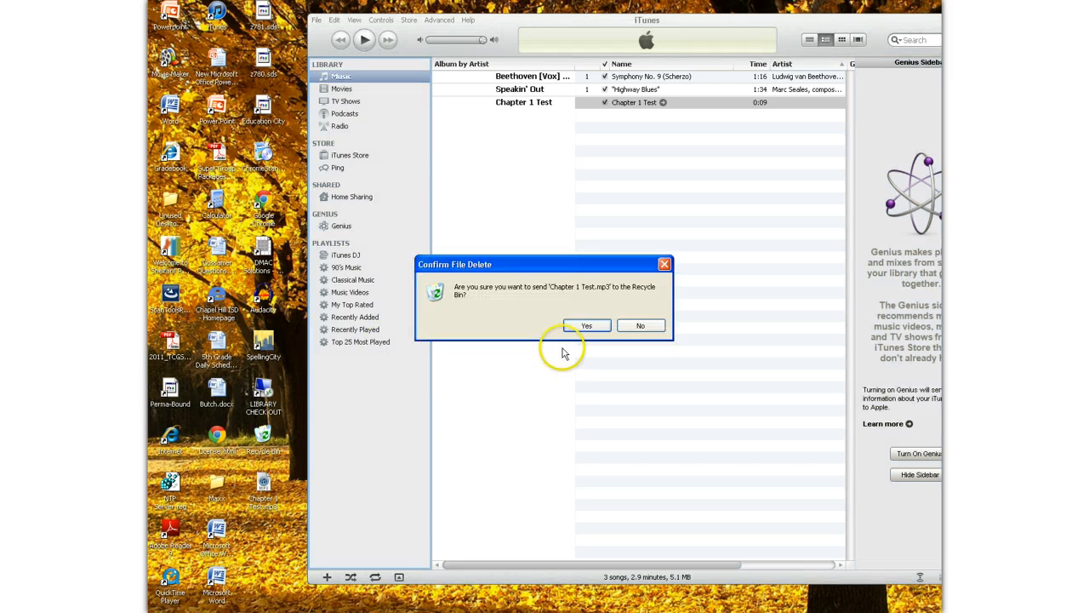
{"action": "left_click", "coordinate": [640, 326]}
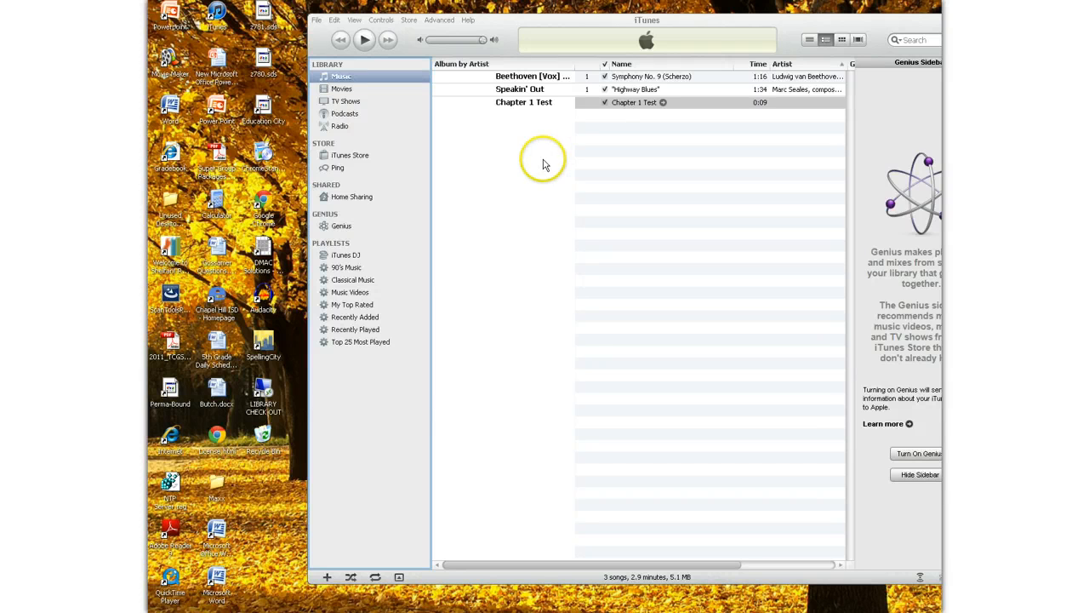
{"action": "mouse_move", "coordinate": [490, 231]}
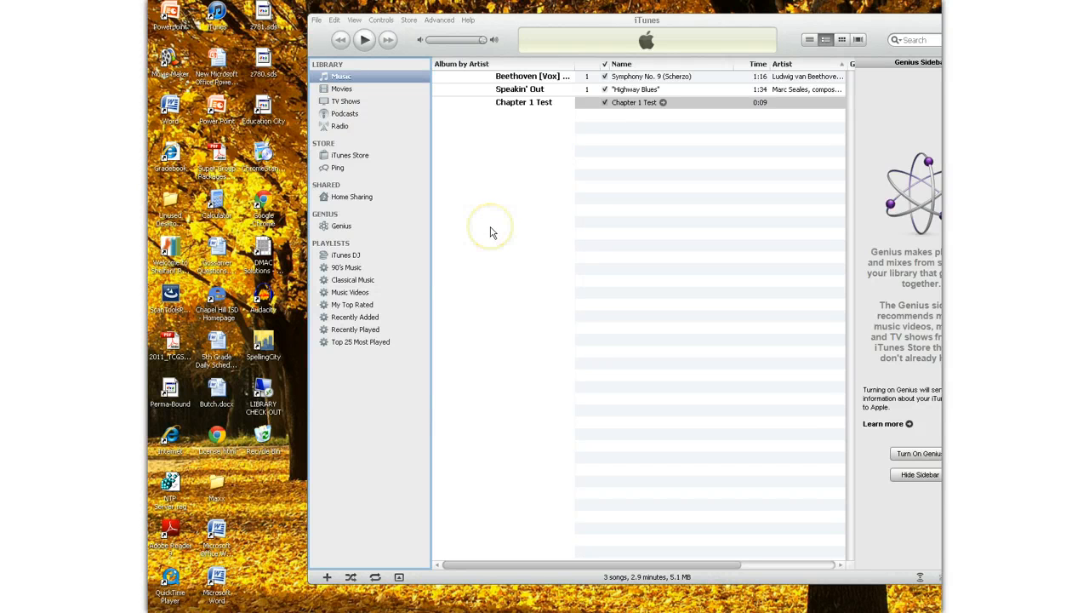
{"action": "mouse_move", "coordinate": [674, 124]}
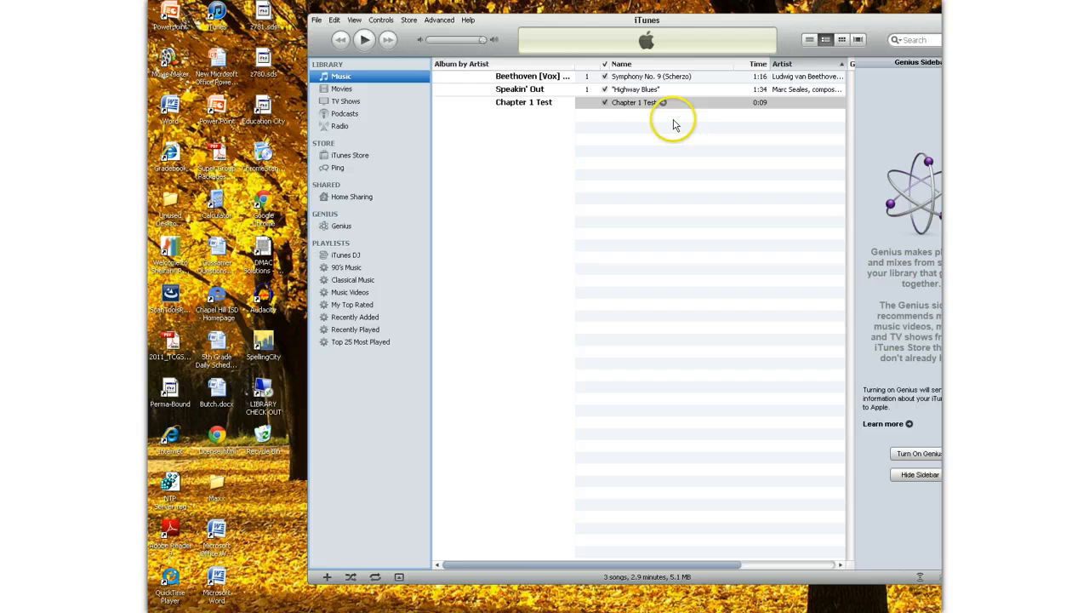
{"action": "left_click", "coordinate": [634, 102]}
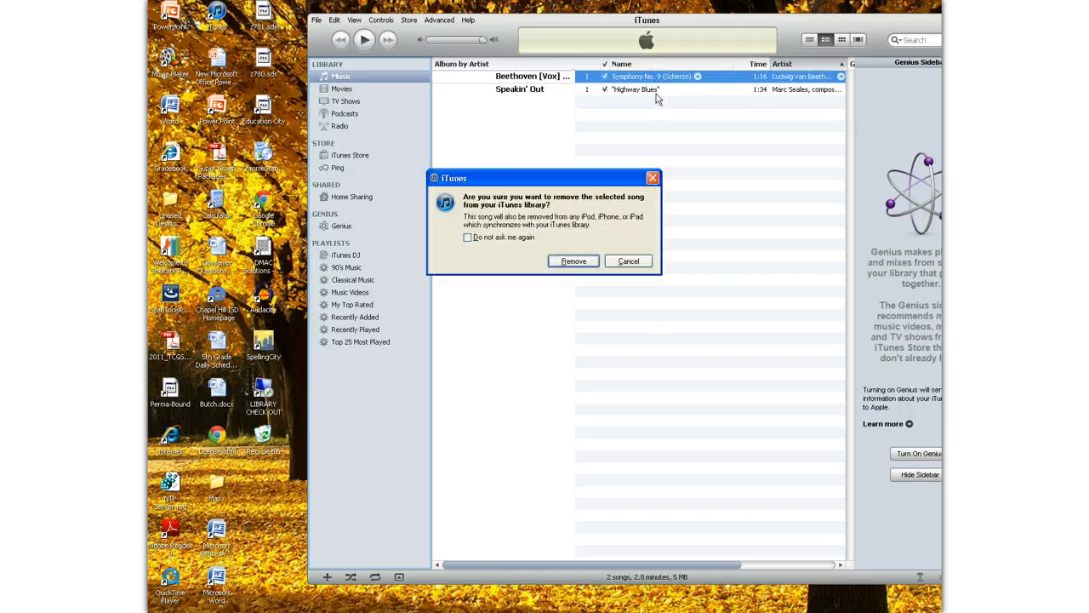
Confirm removing Symphony No. 9 and Highway Blues, leaving the music library empty.
{"action": "left_click", "coordinate": [574, 260]}
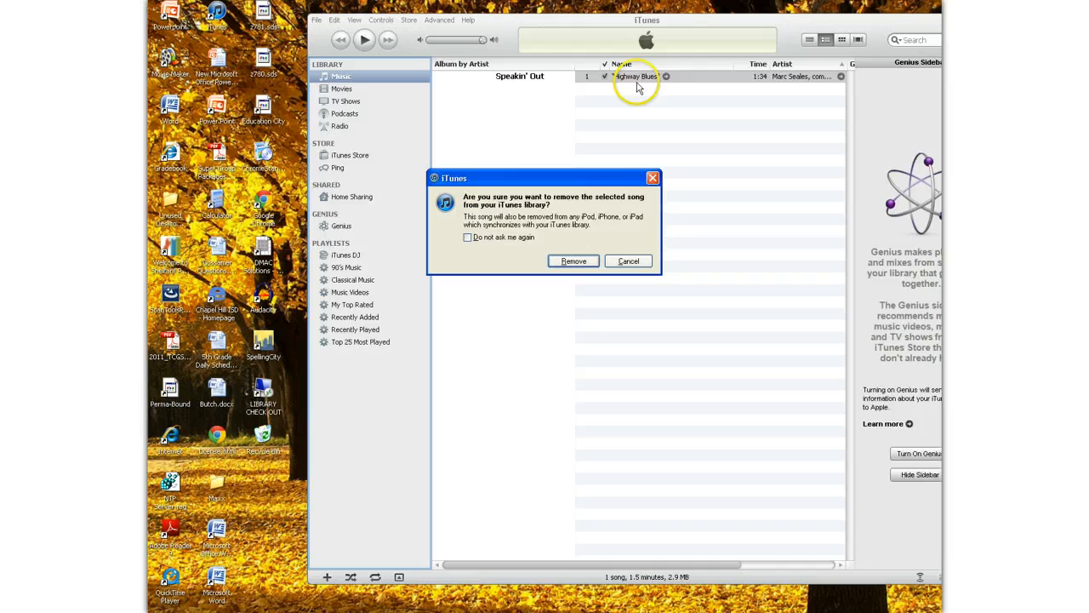
{"action": "left_click", "coordinate": [574, 260]}
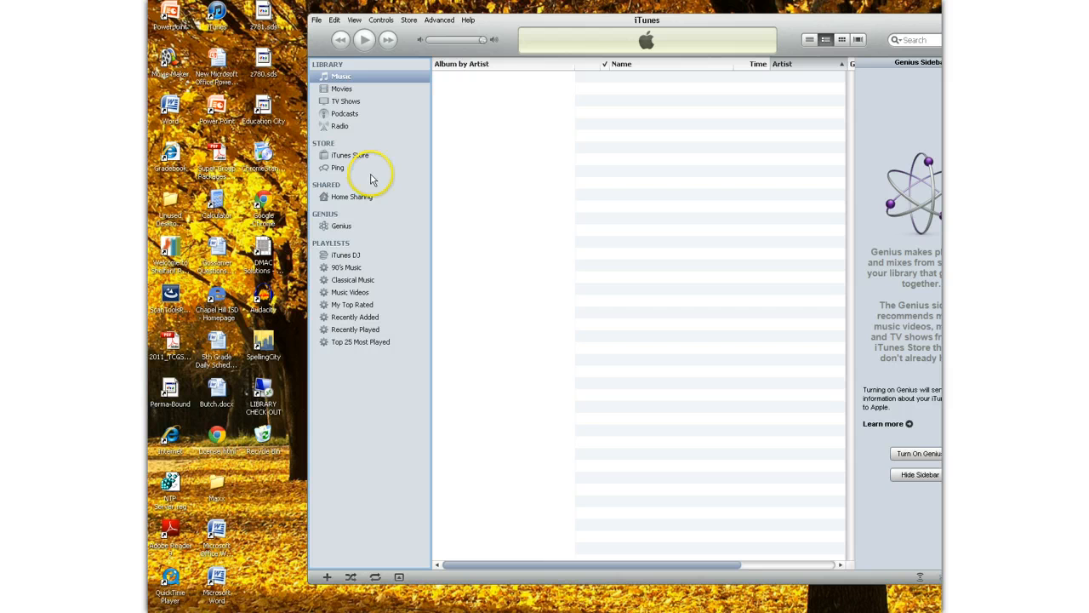
{"action": "mouse_move", "coordinate": [364, 184]}
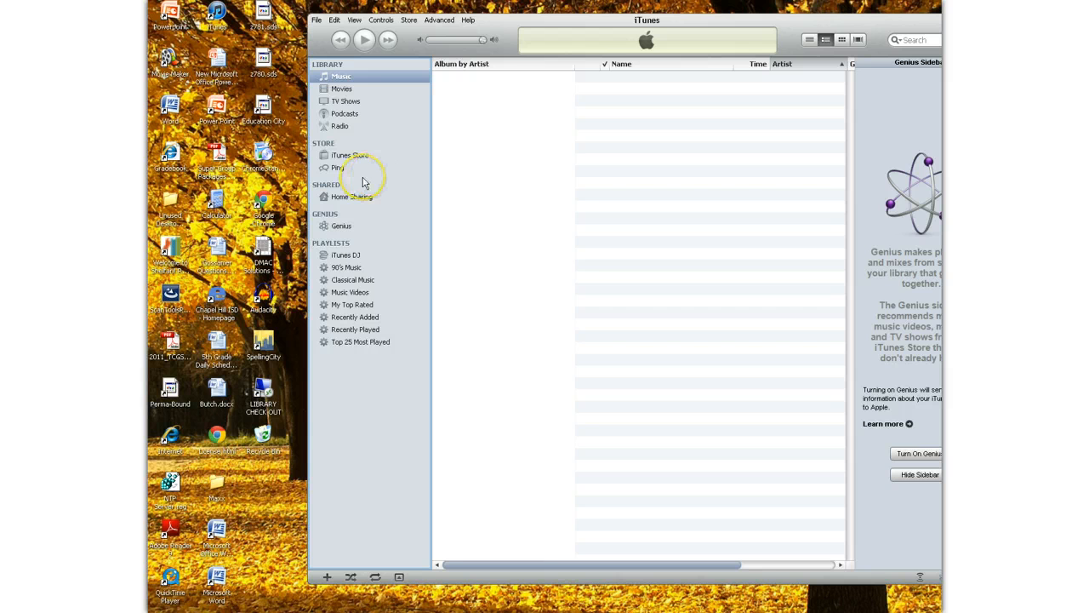
{"action": "mouse_move", "coordinate": [364, 179]}
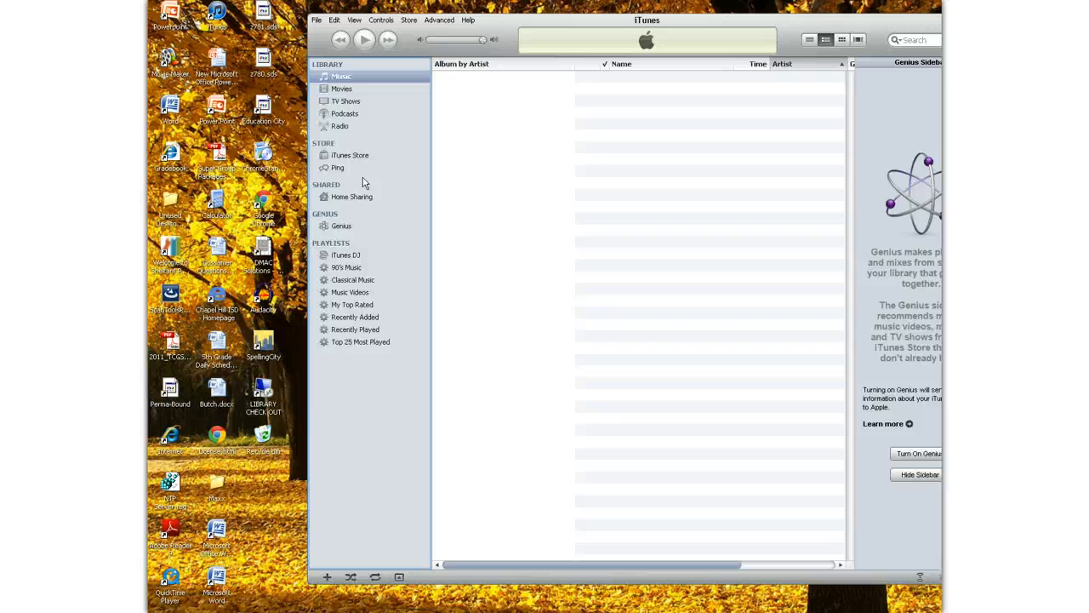